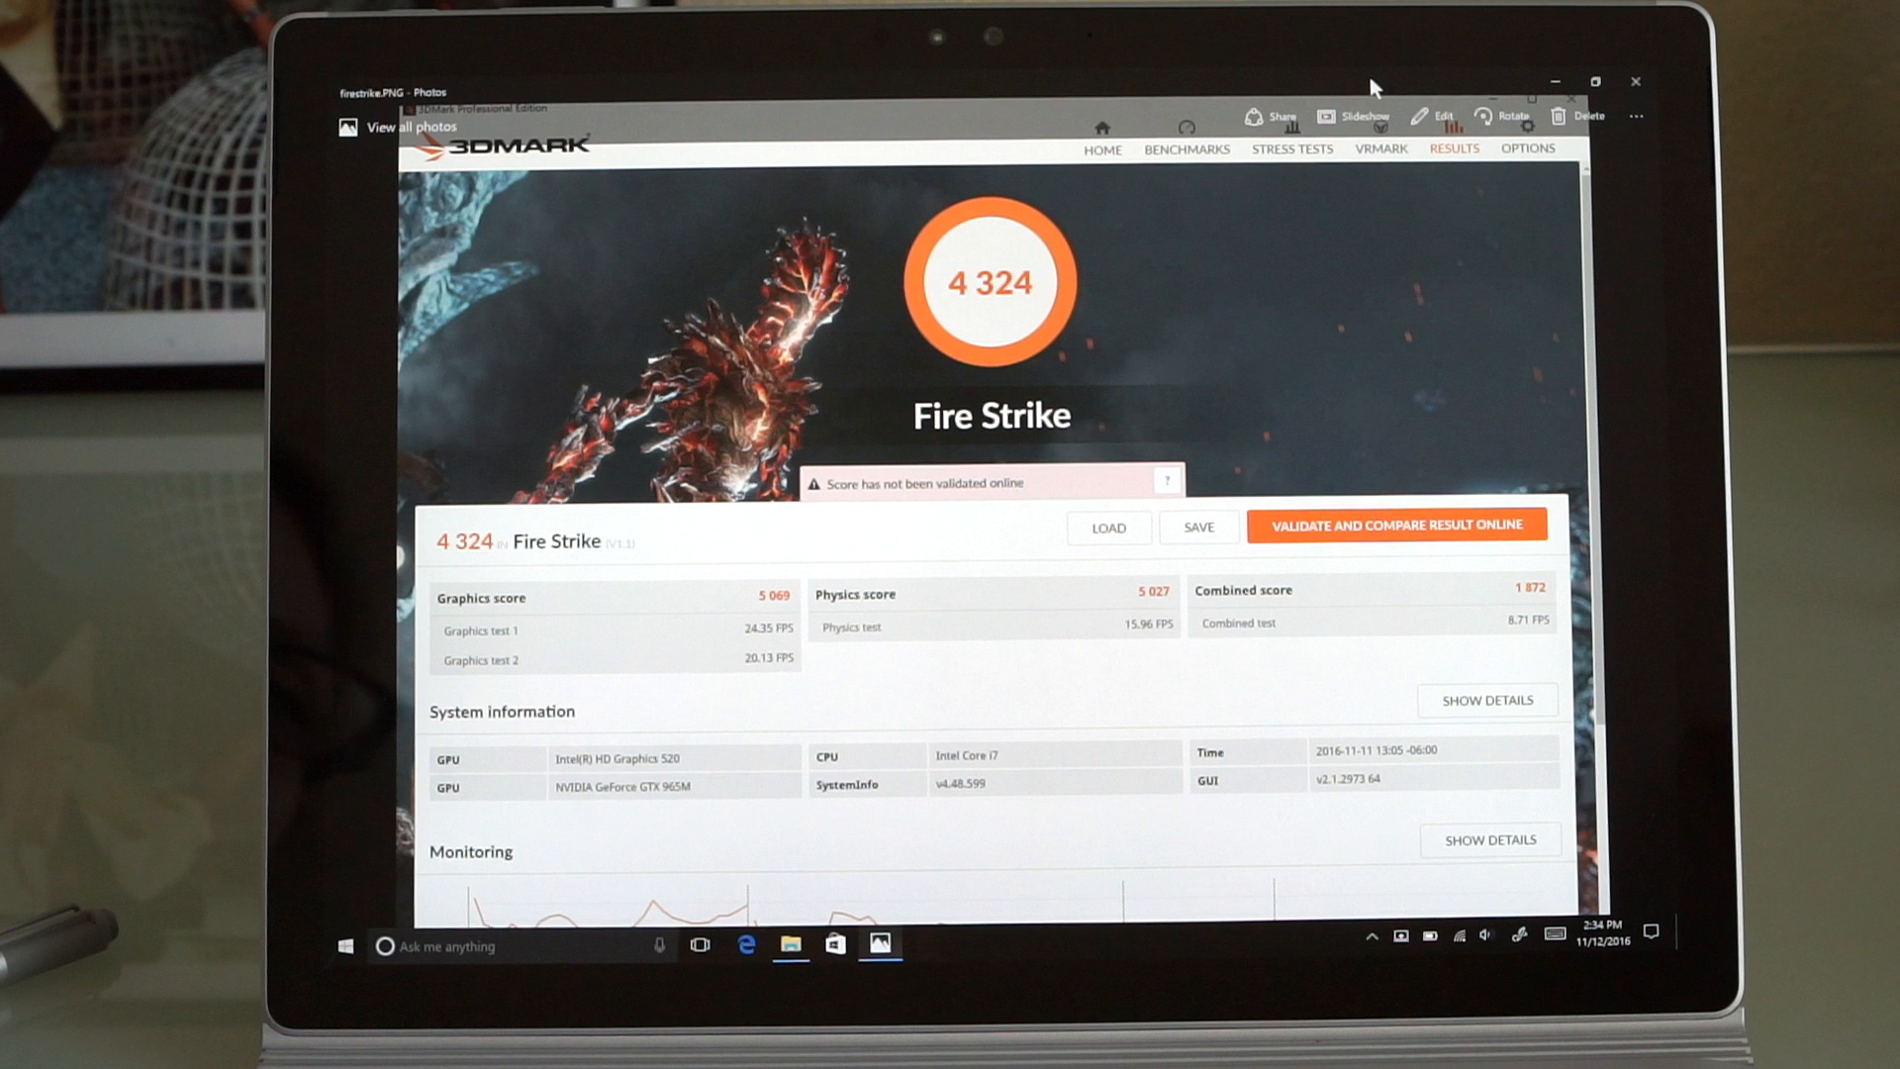
# In the Editing layout, add the default transition at the cut and dismiss the media warning
pyautogui.click(864, 914)
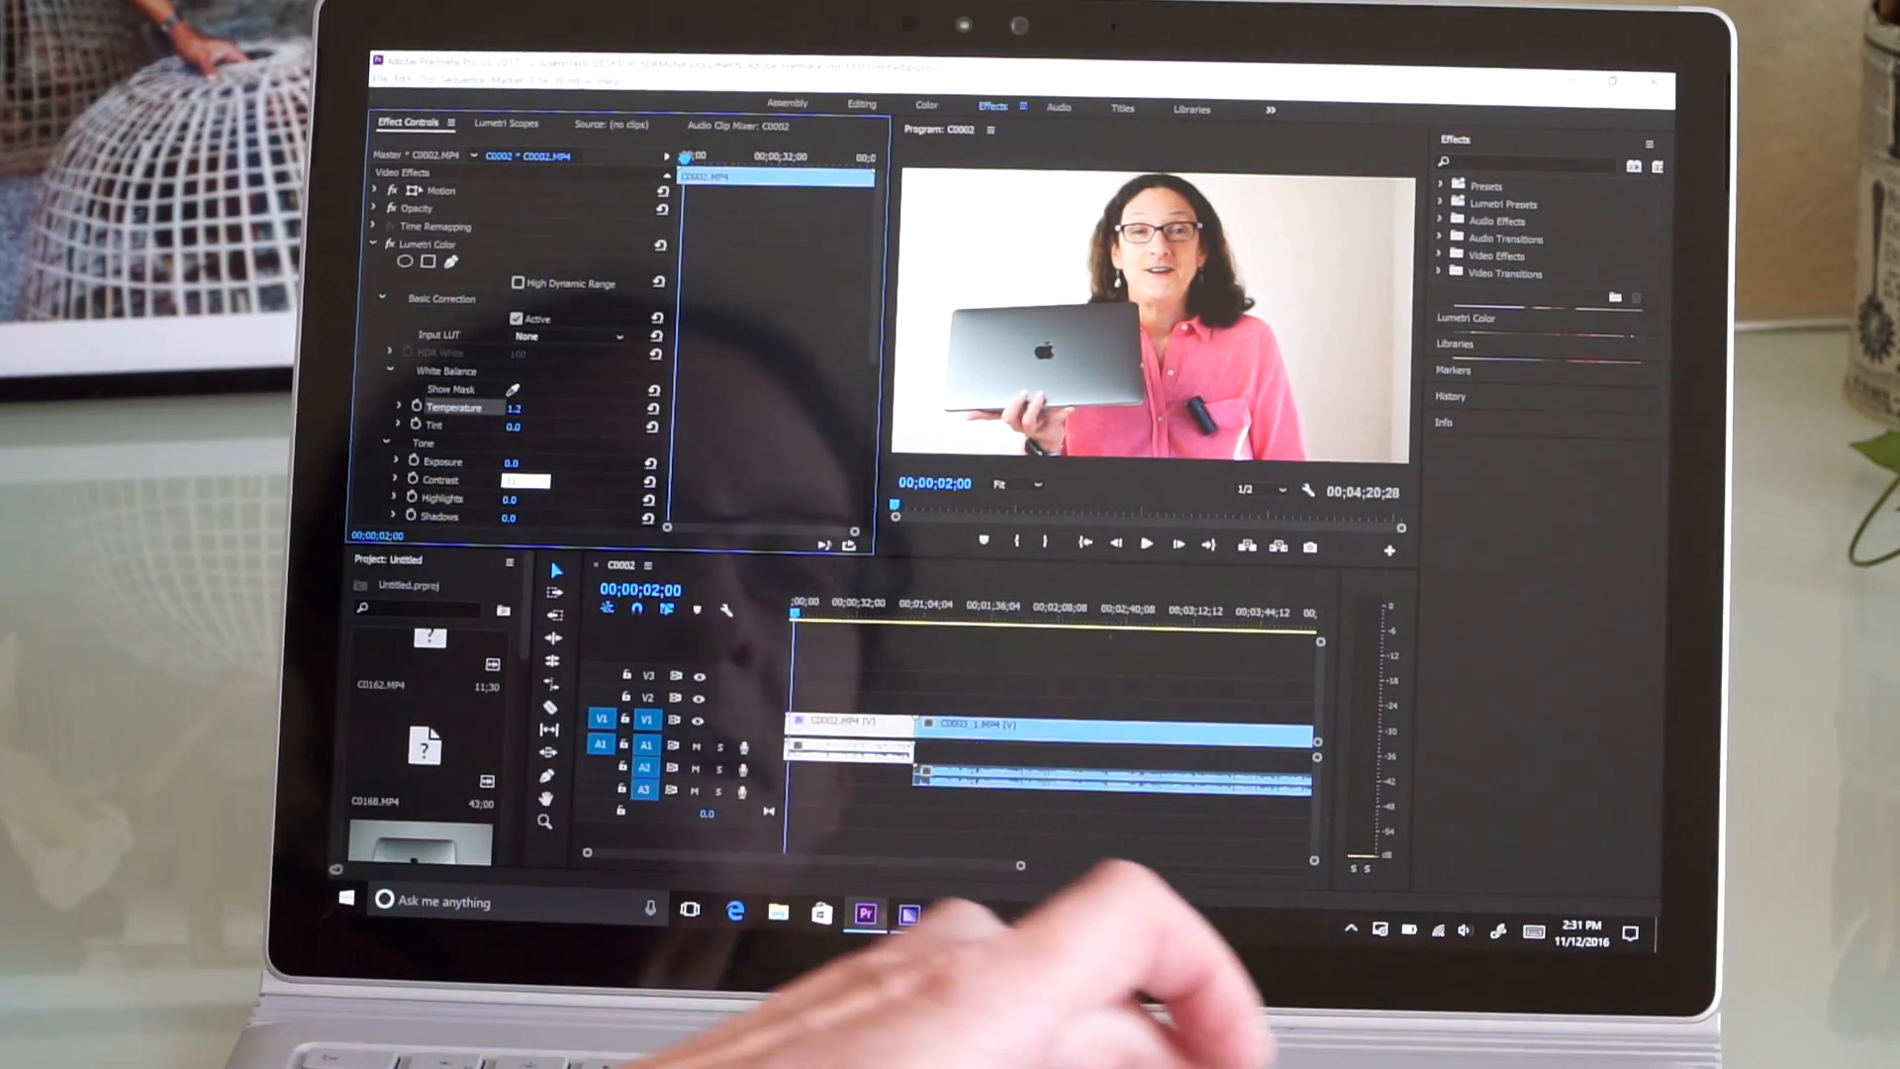
pyautogui.click(862, 104)
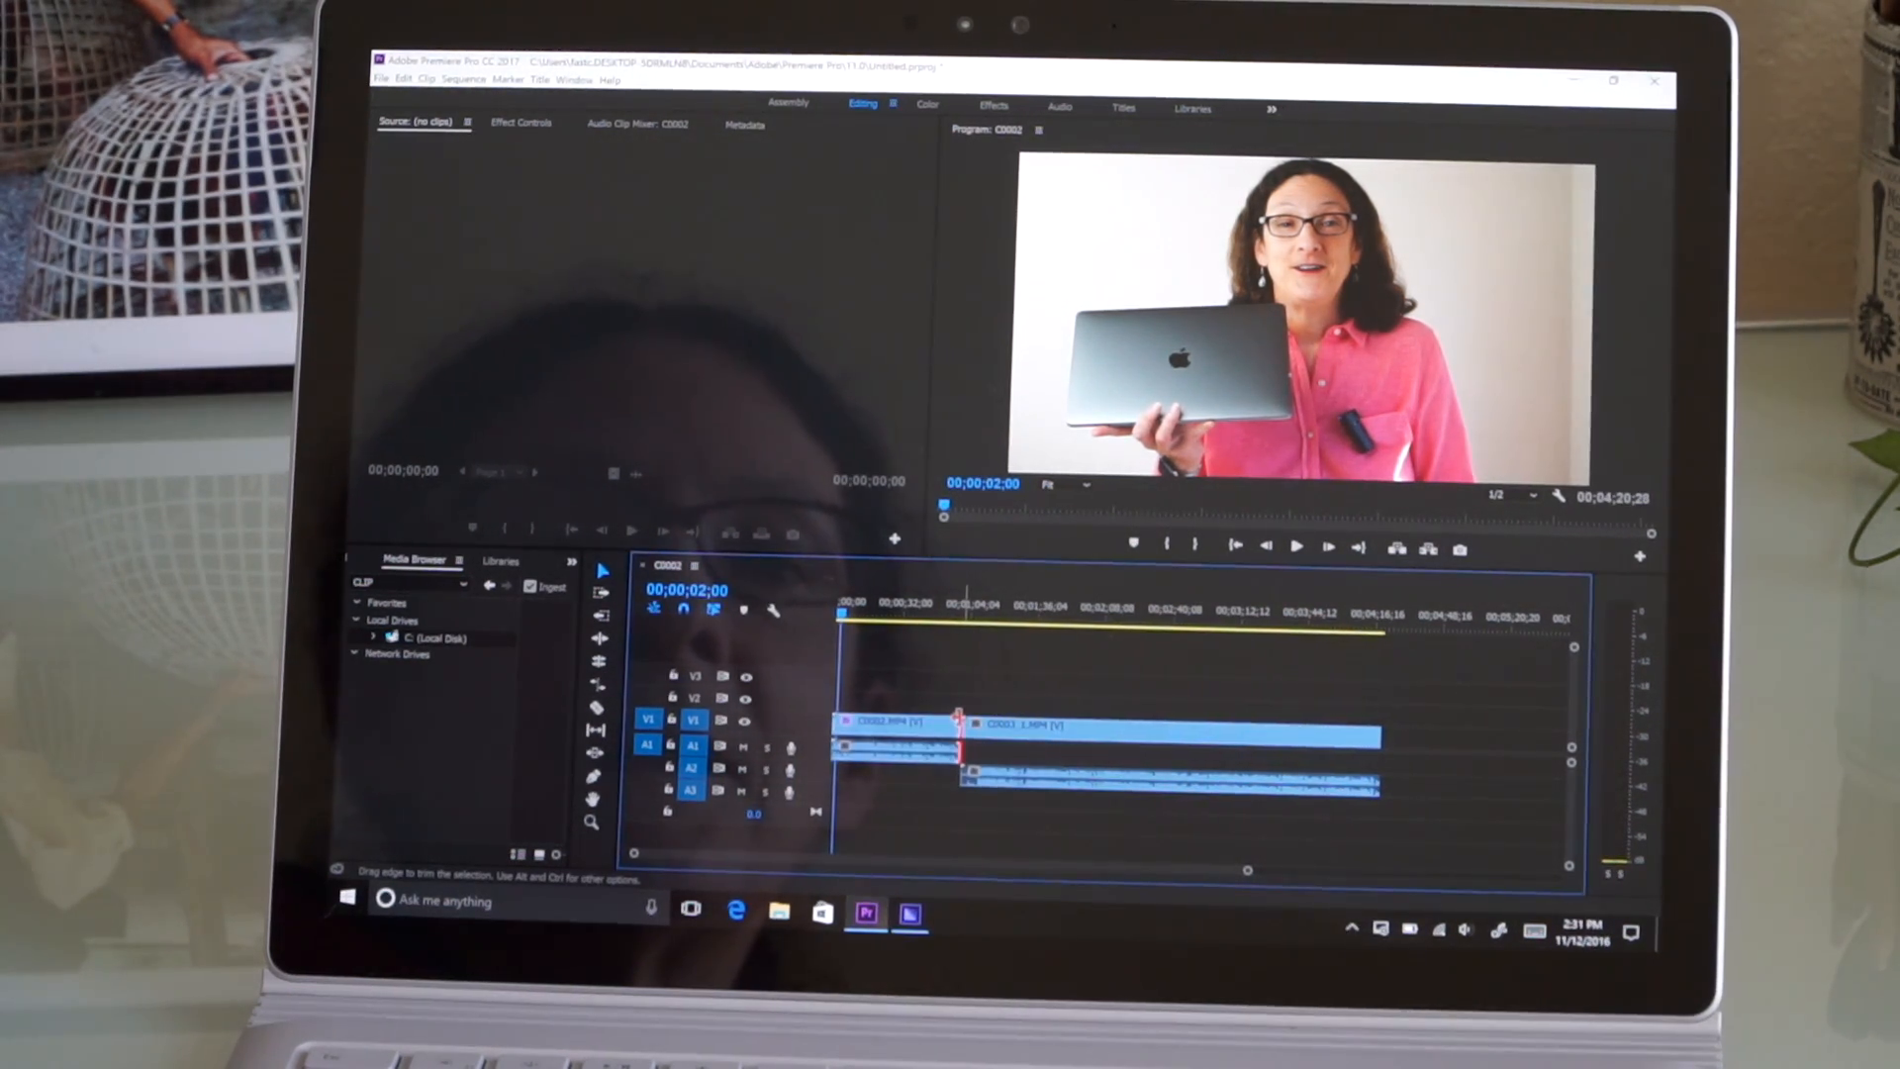
pyautogui.rightClick(956, 728)
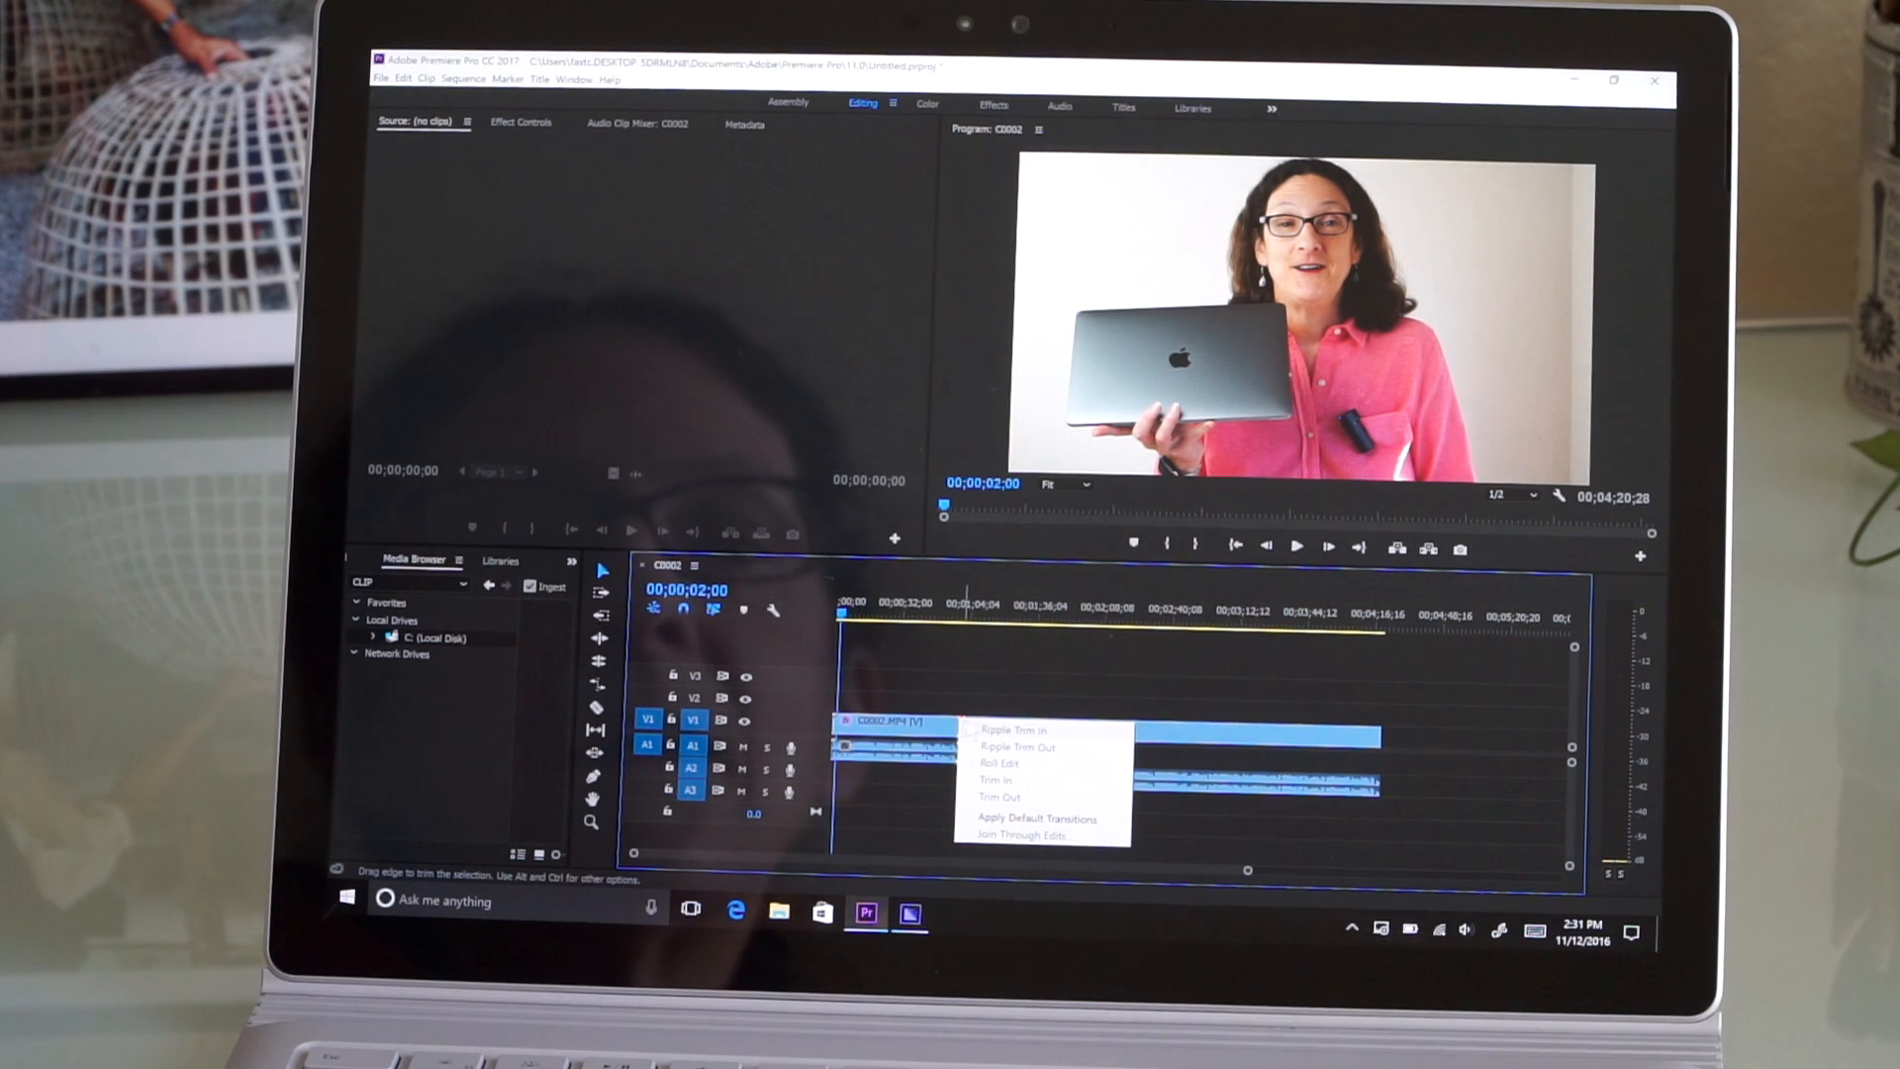
pyautogui.moveTo(1036, 819)
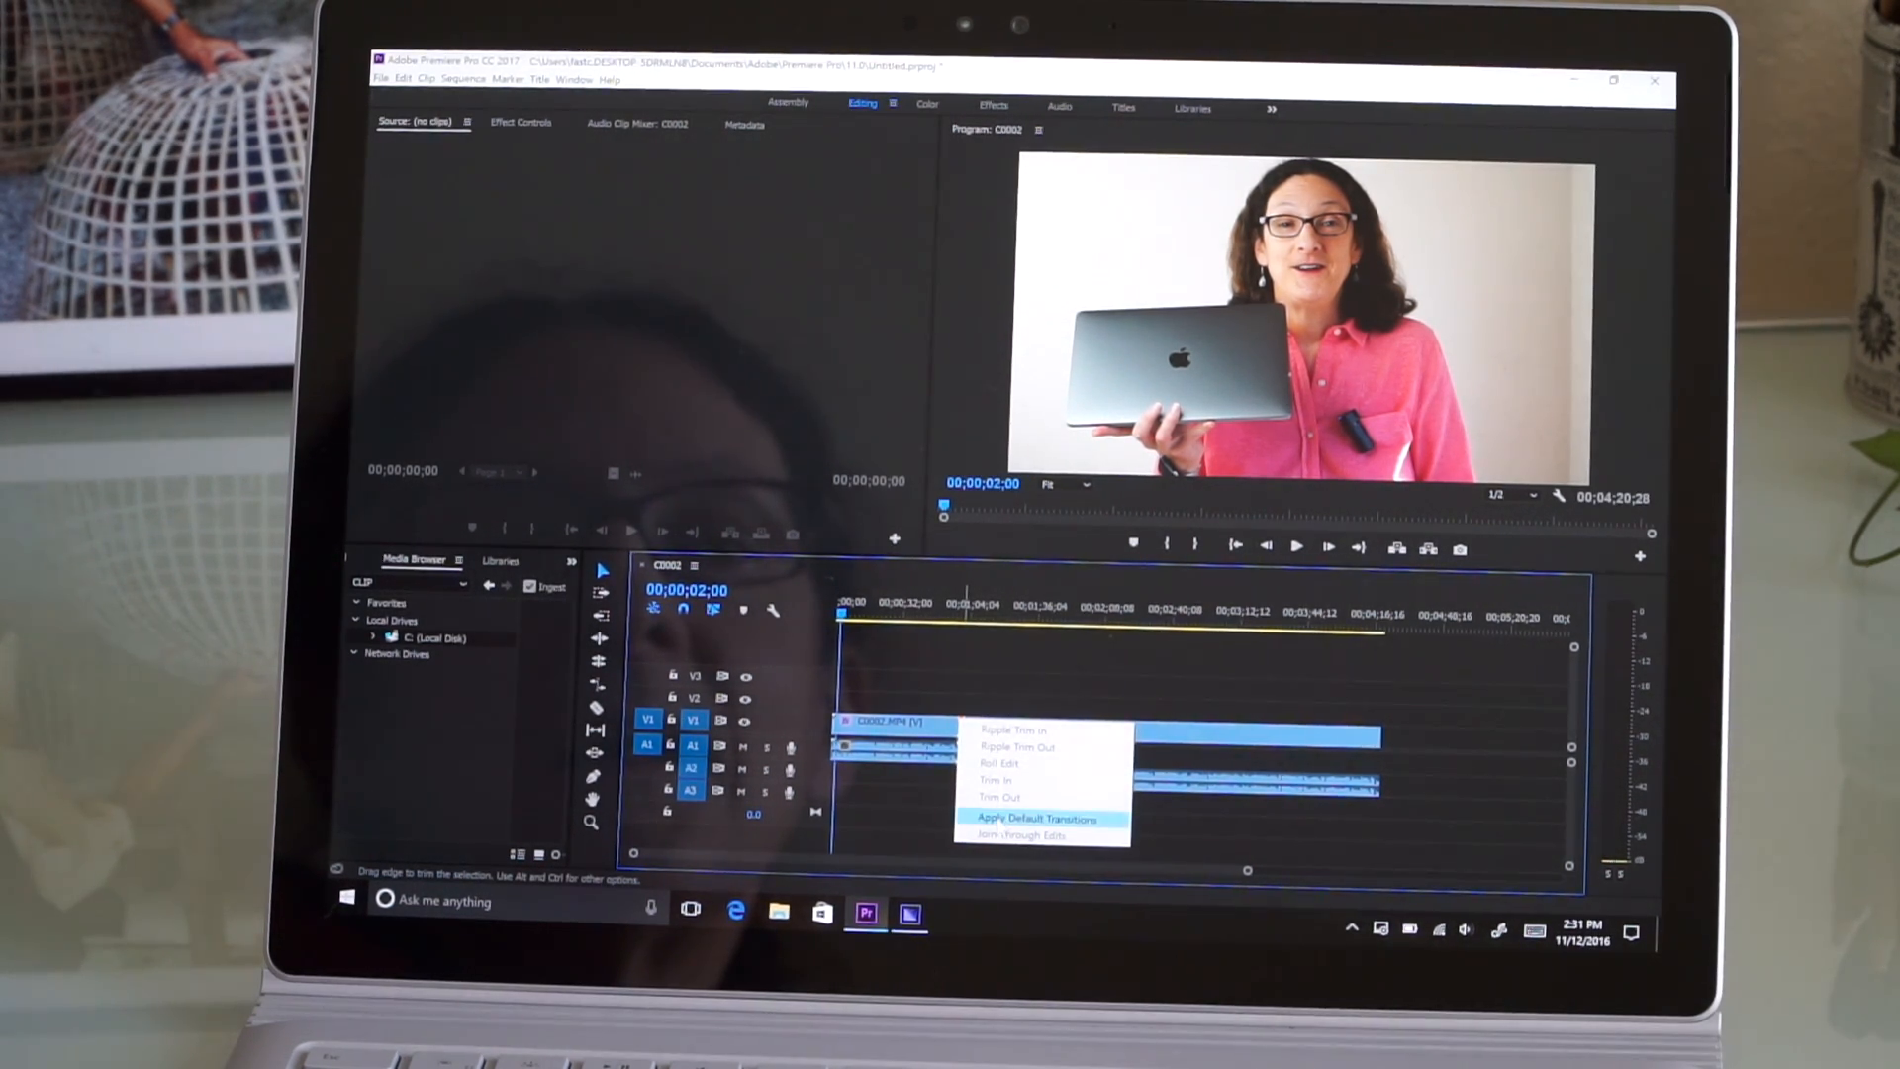
pyautogui.click(1038, 817)
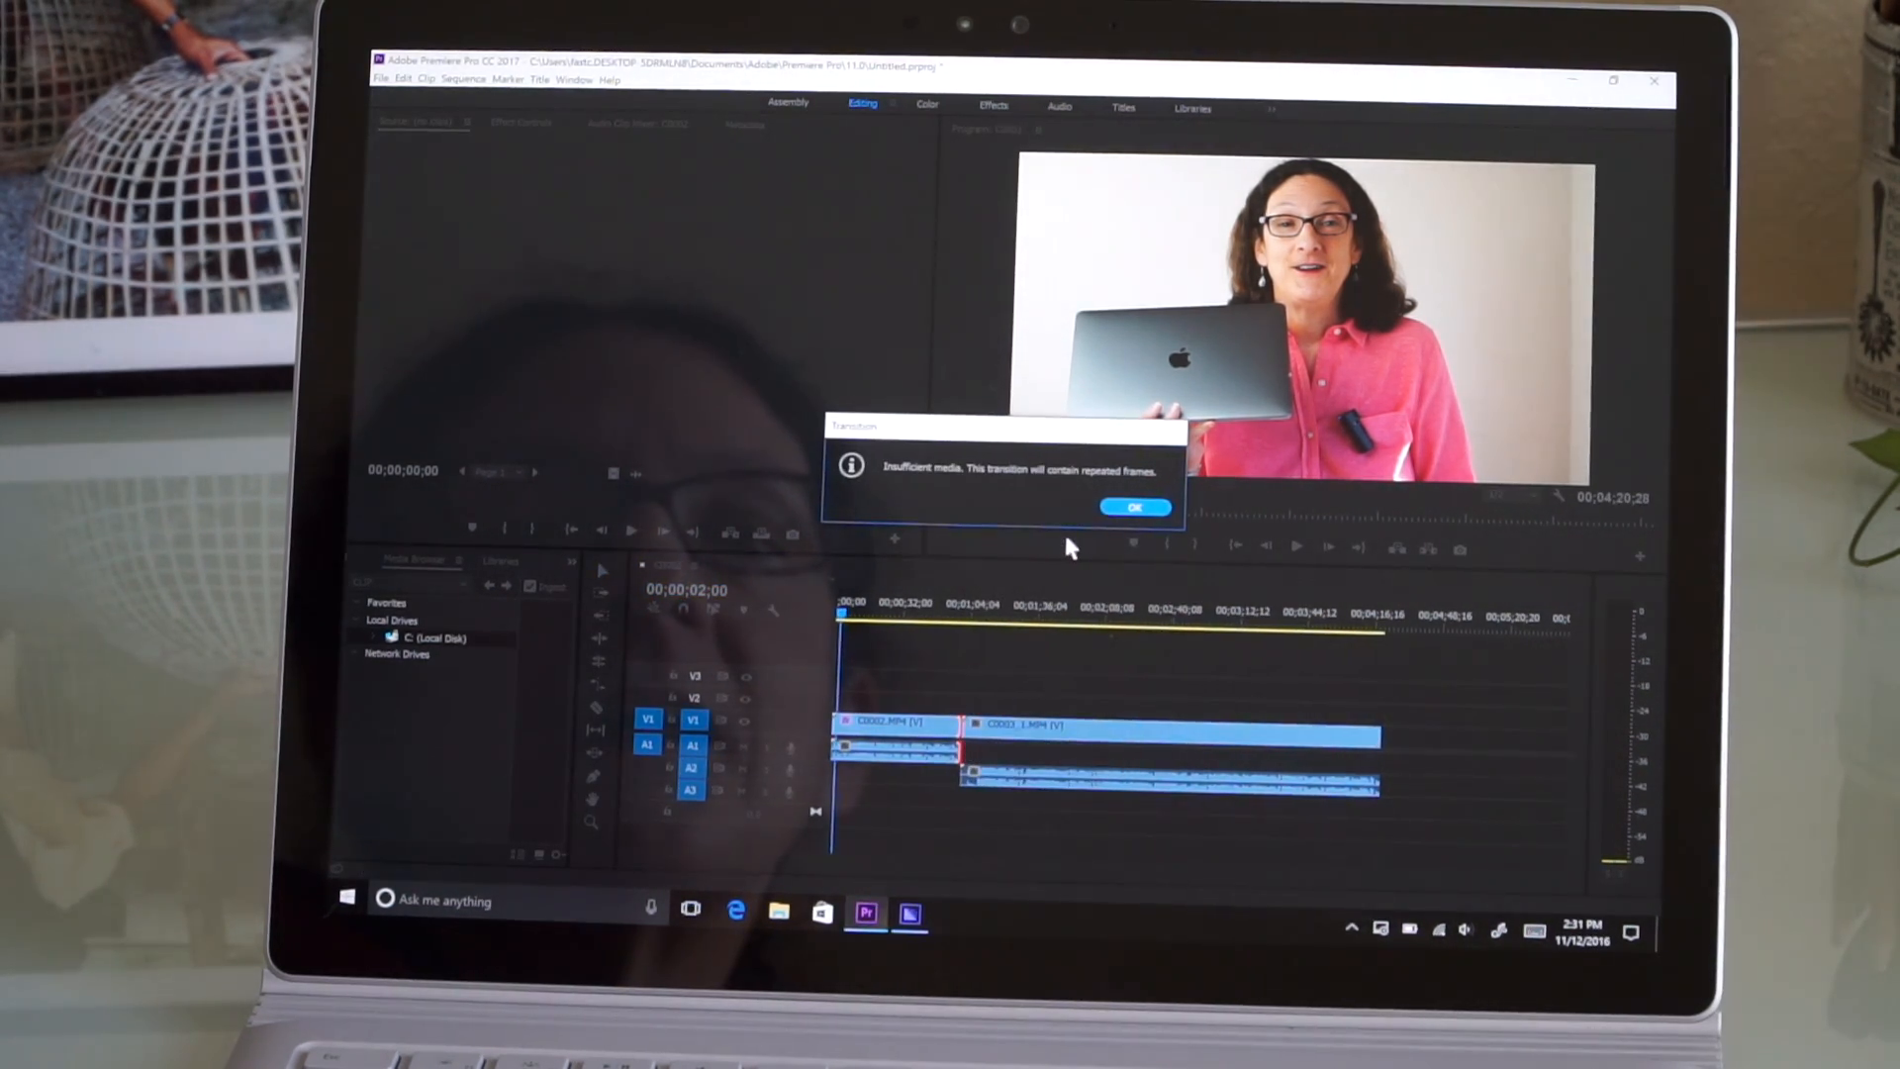
pyautogui.click(1133, 506)
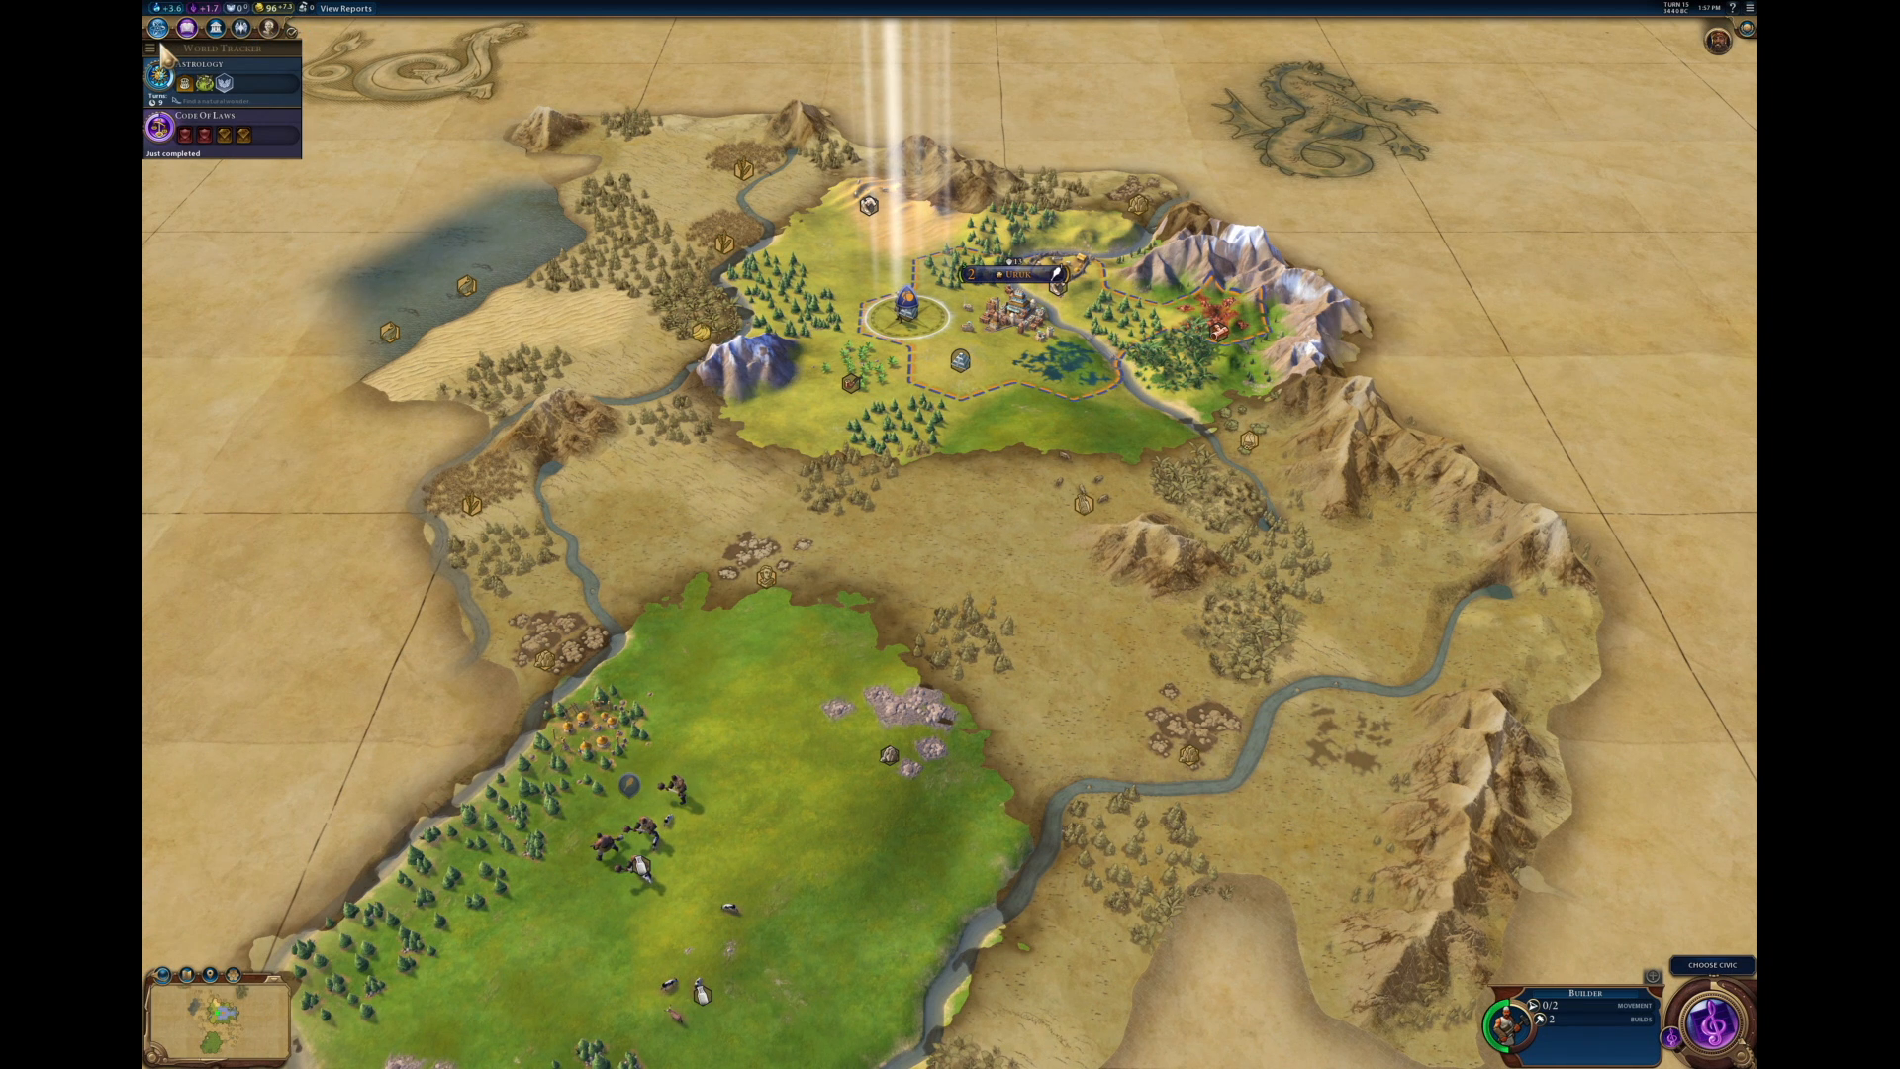
pyautogui.moveTo(606, 460)
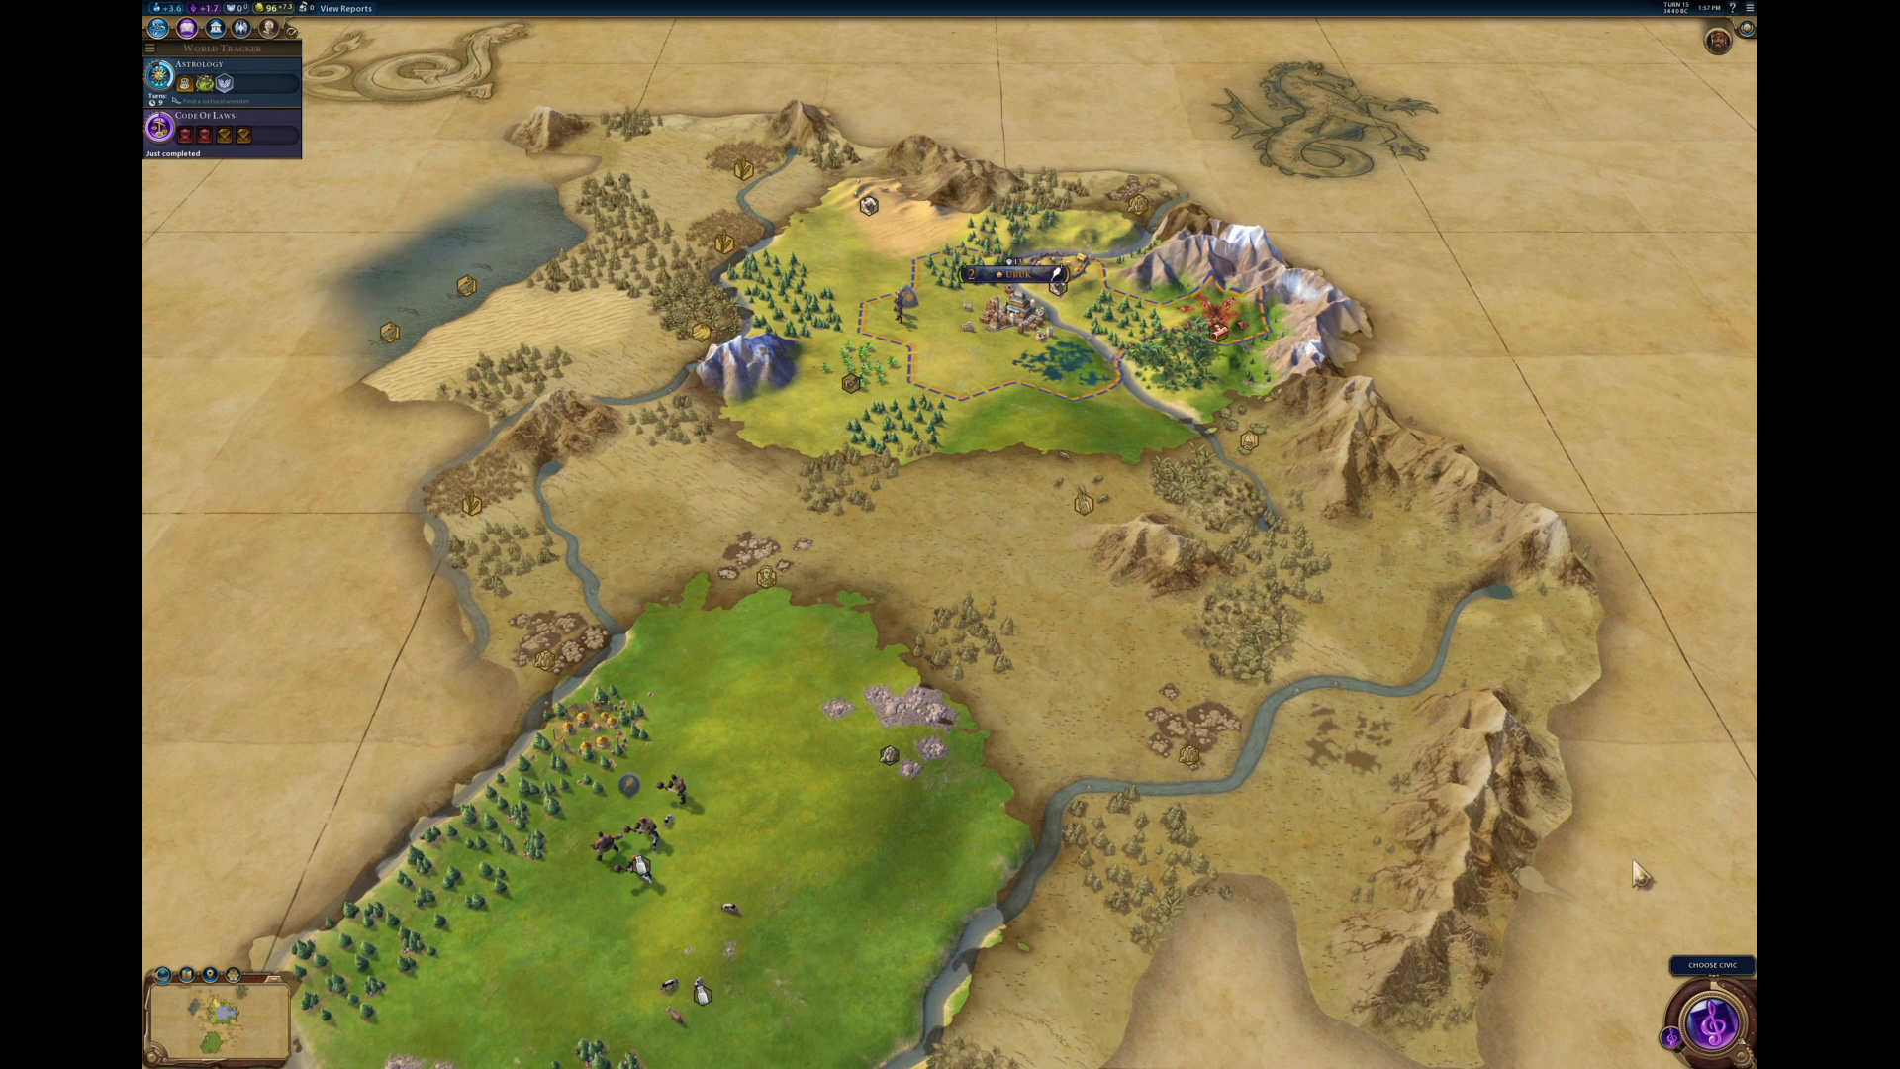
# Pick Craftsmanship as the next civic instead of Code of Laws
pyautogui.click(1711, 1016)
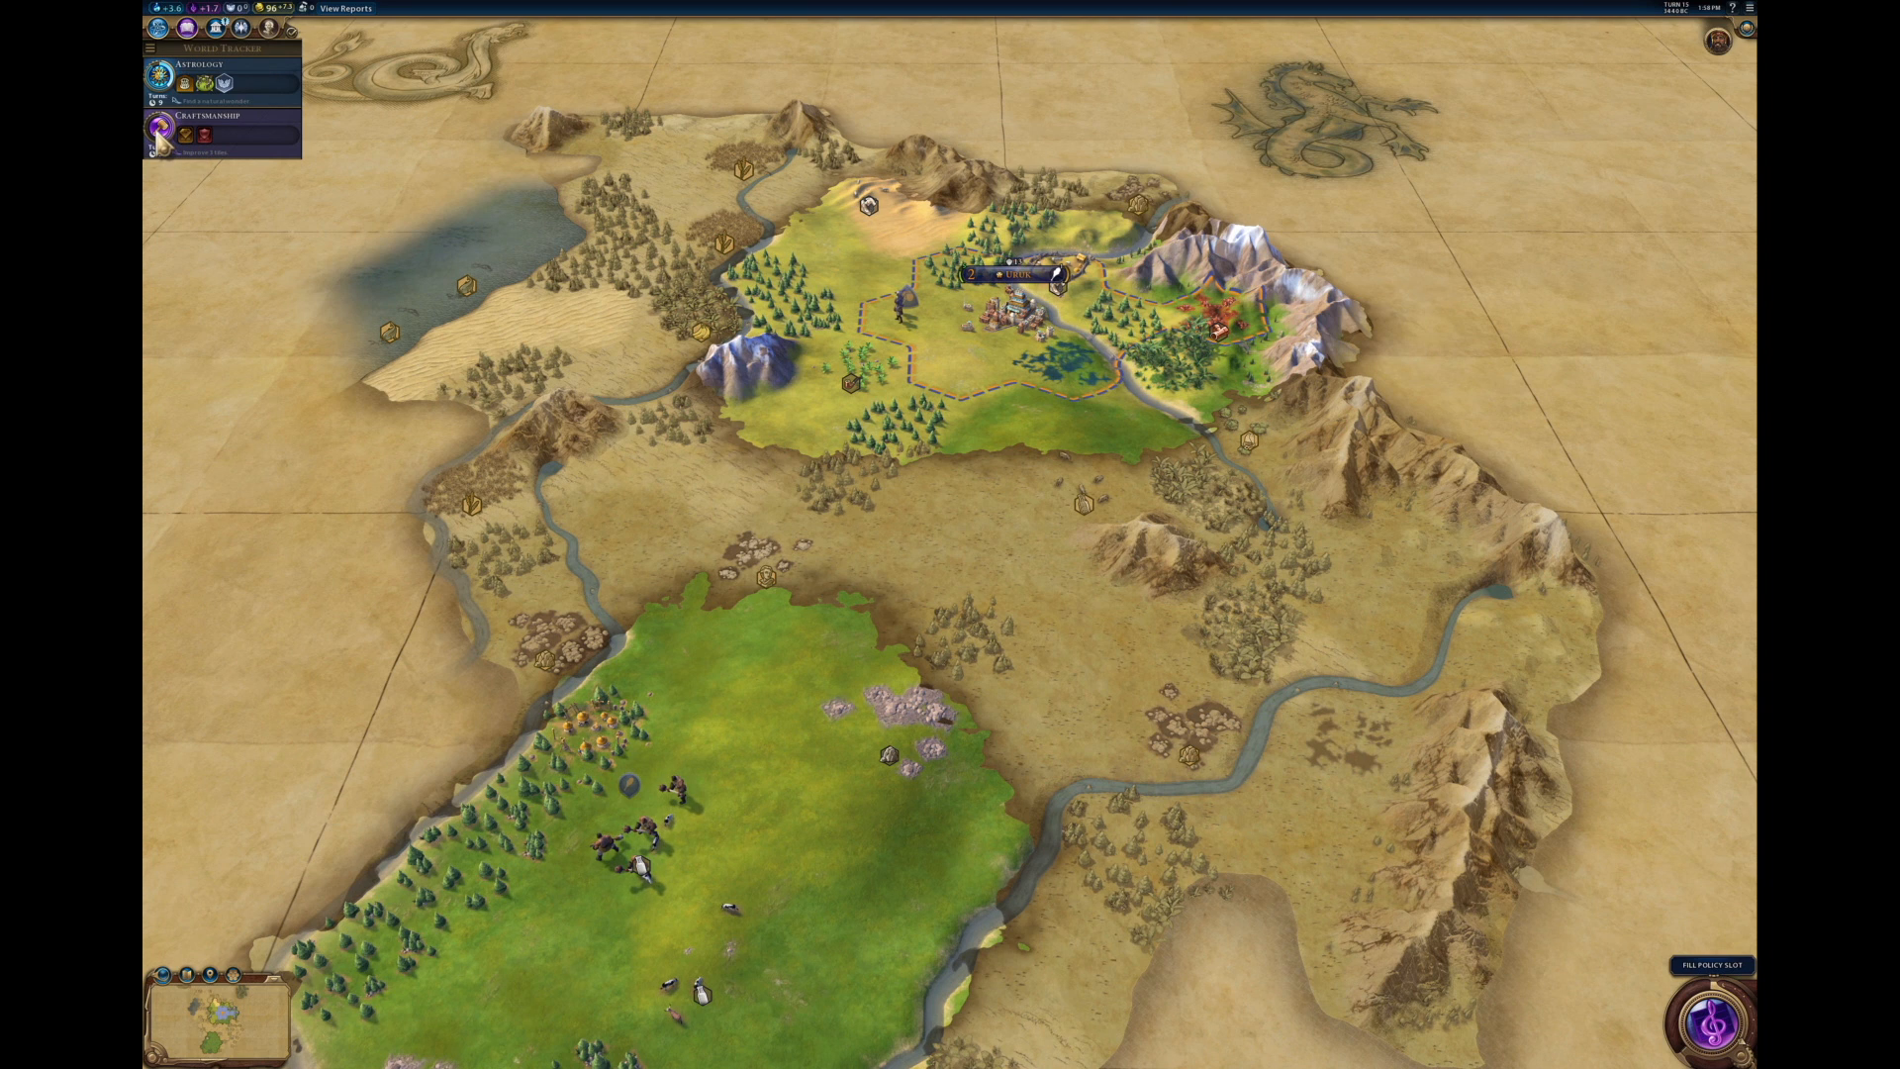
pyautogui.click(158, 140)
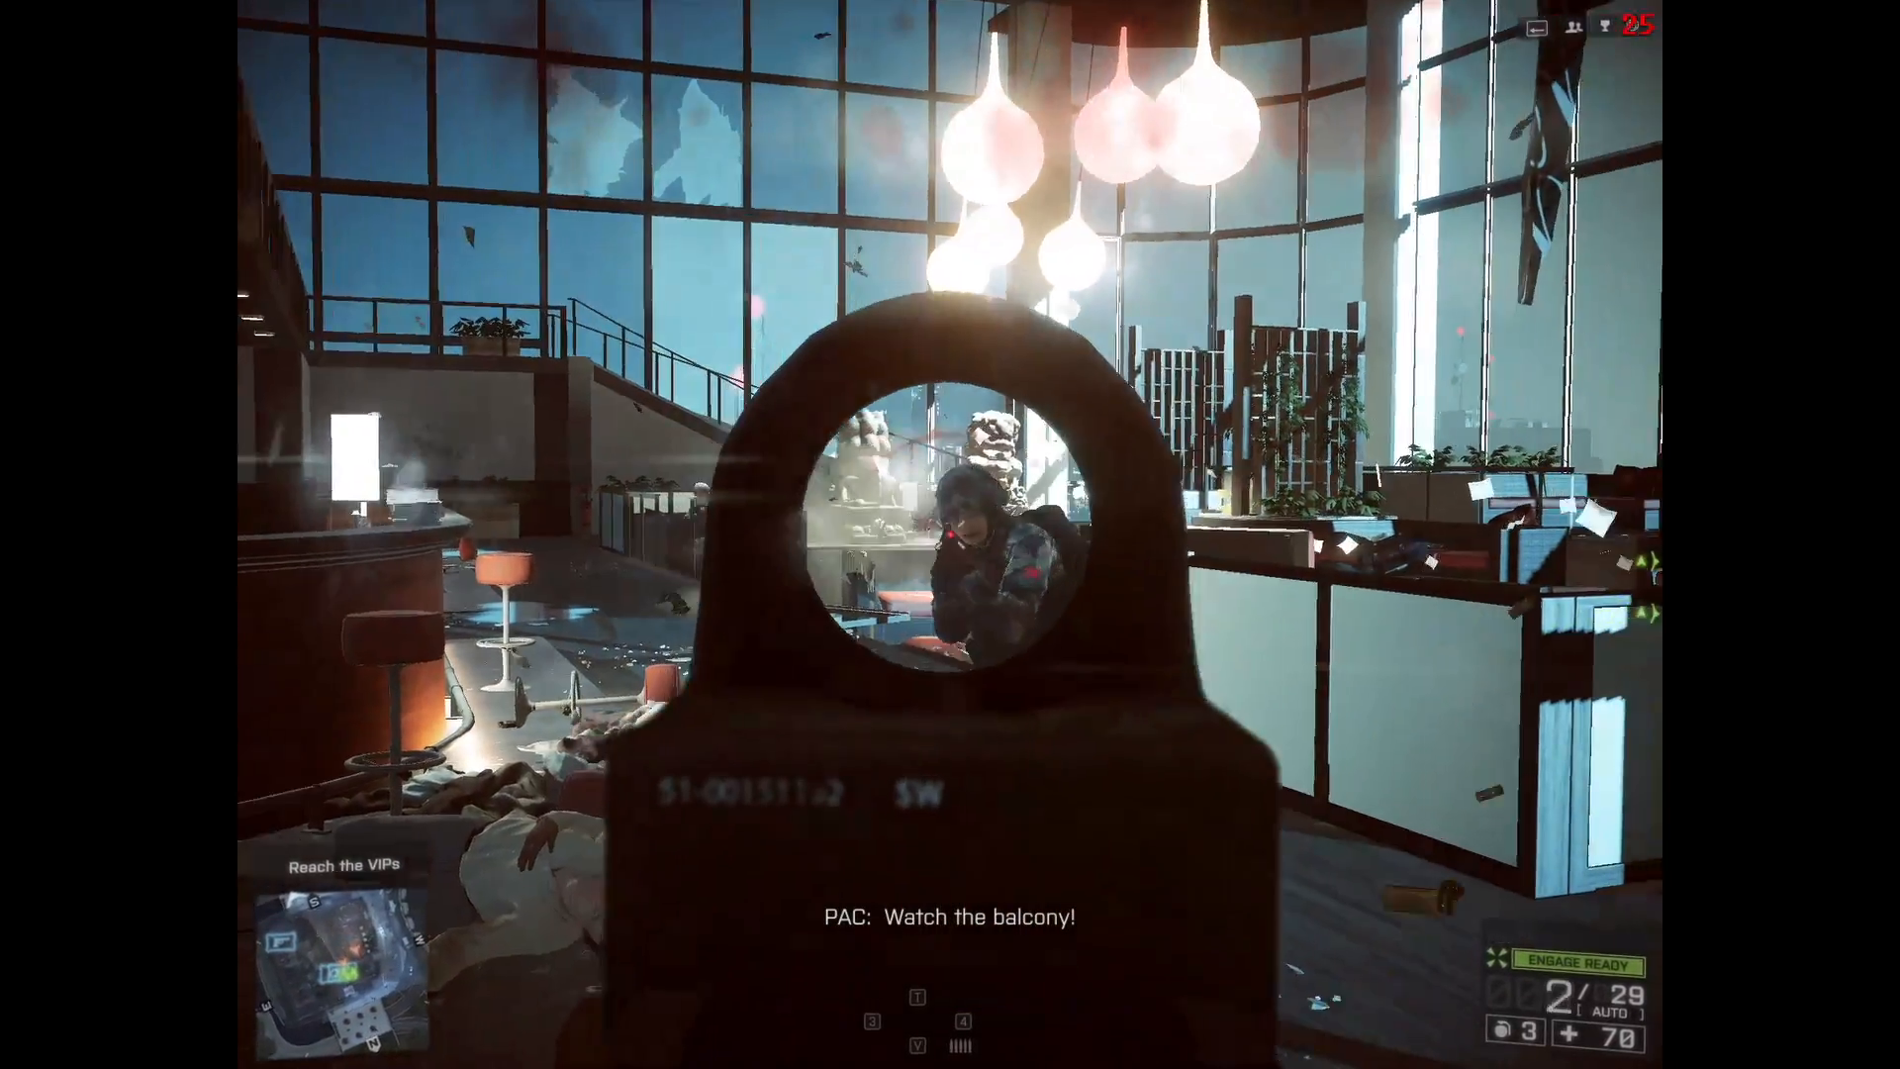
# Headshot the enemy in the hotel lobby, then reload
pyautogui.click(950, 535)
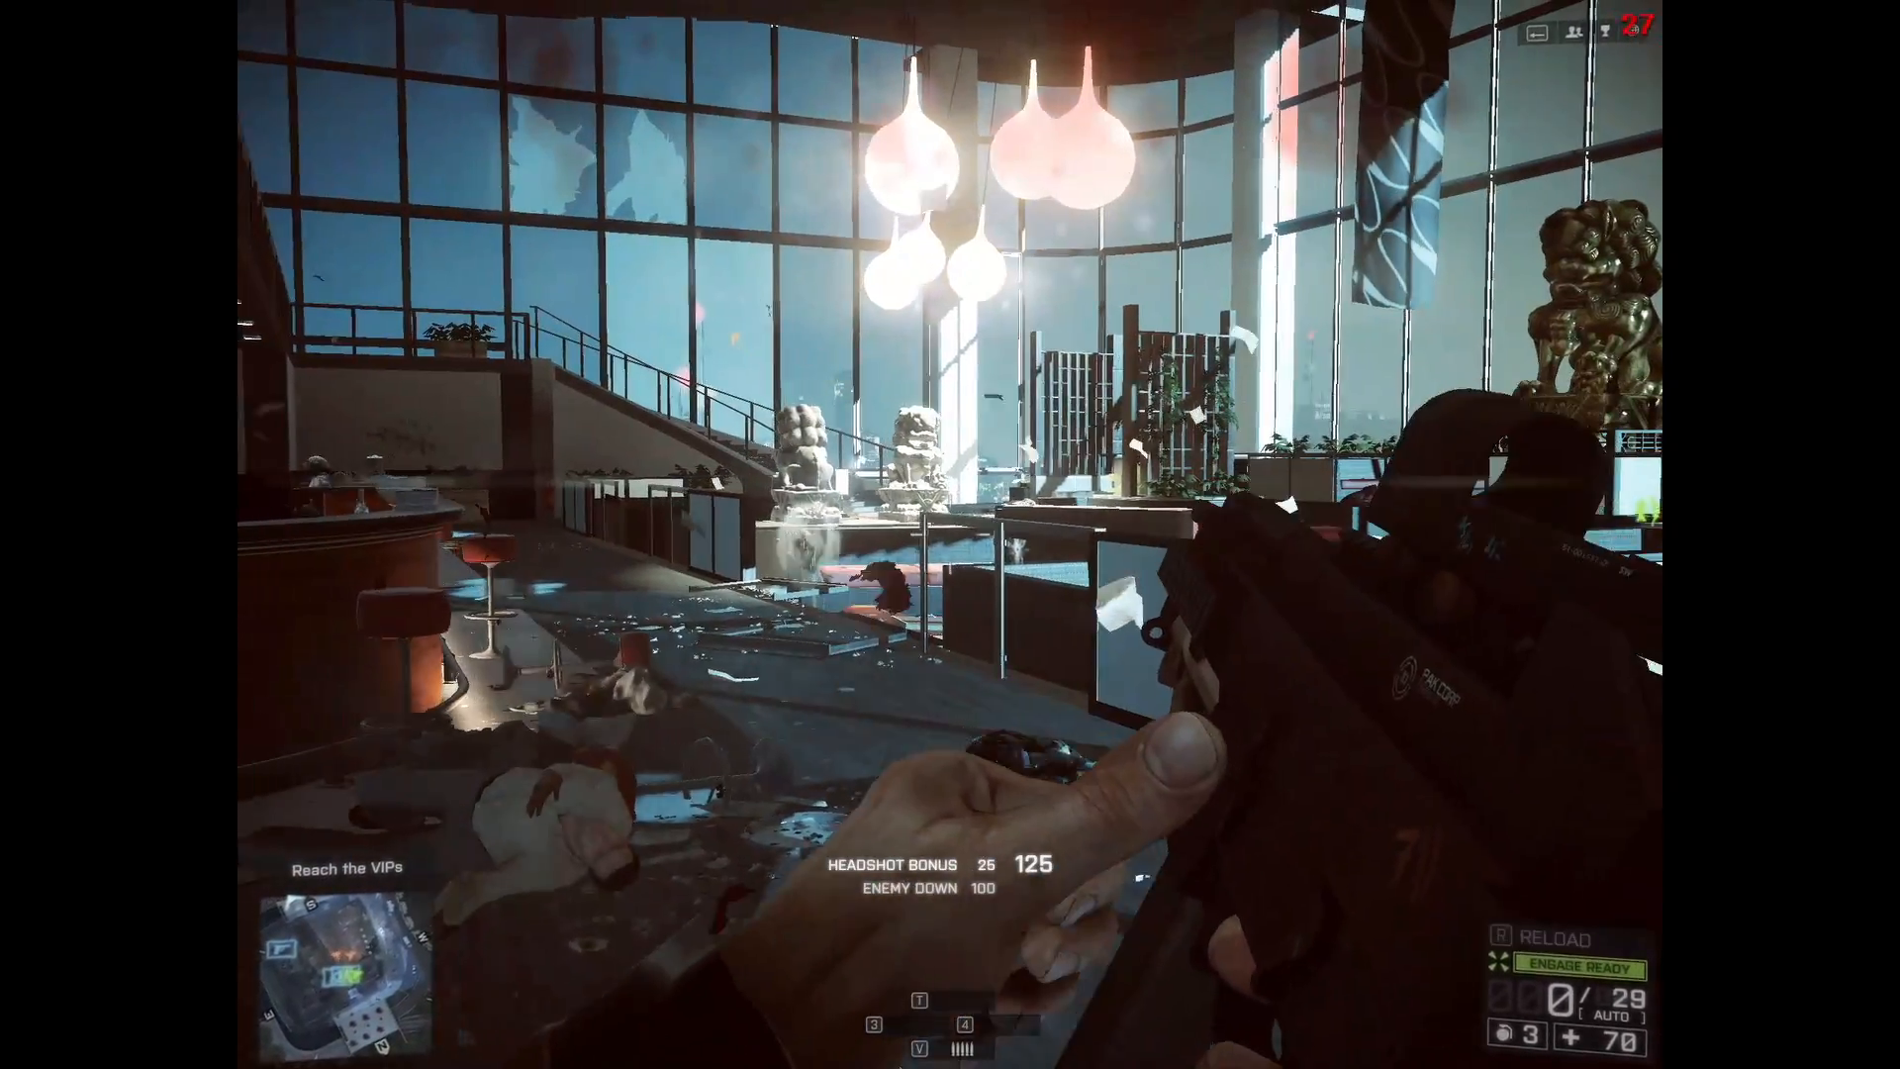
pyautogui.press('r')
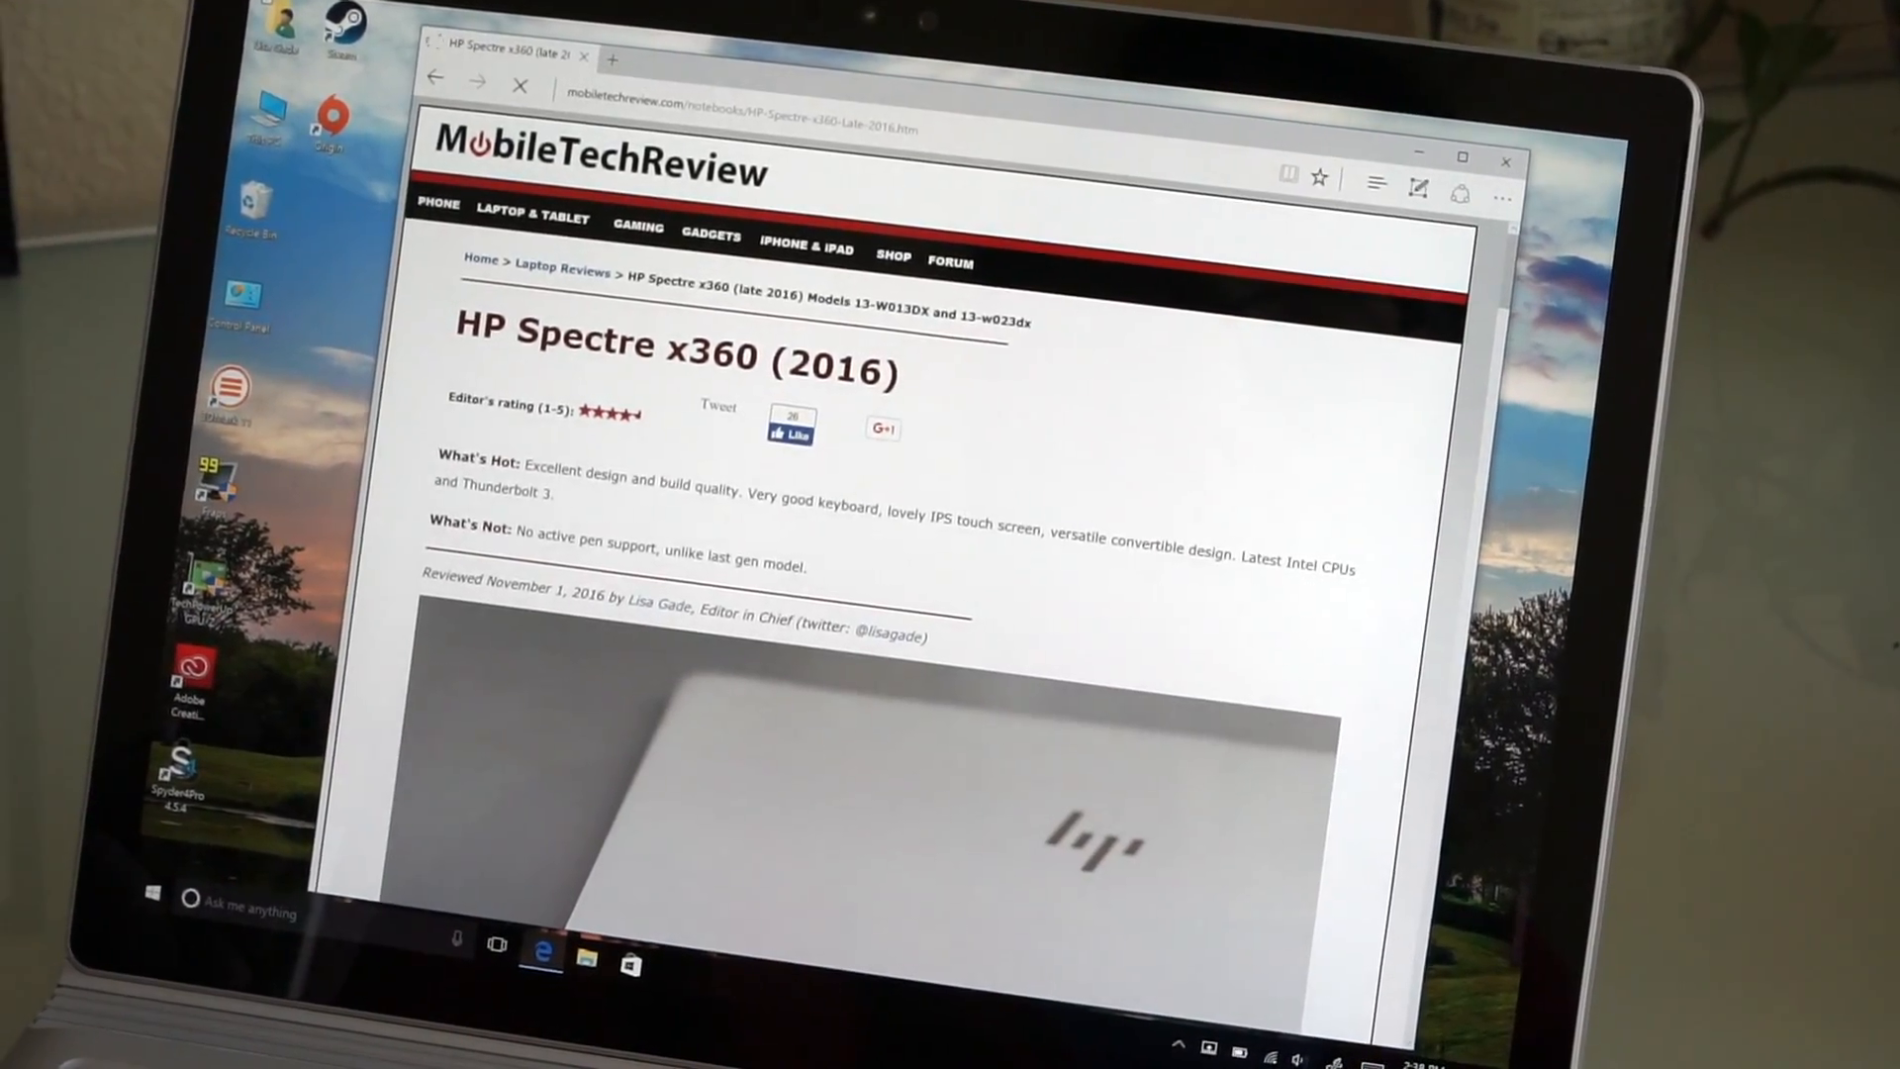
# Scroll the HP Spectre x360 review past the speakers down to the Kaby Lake CPUs section
pyautogui.scroll(-3)
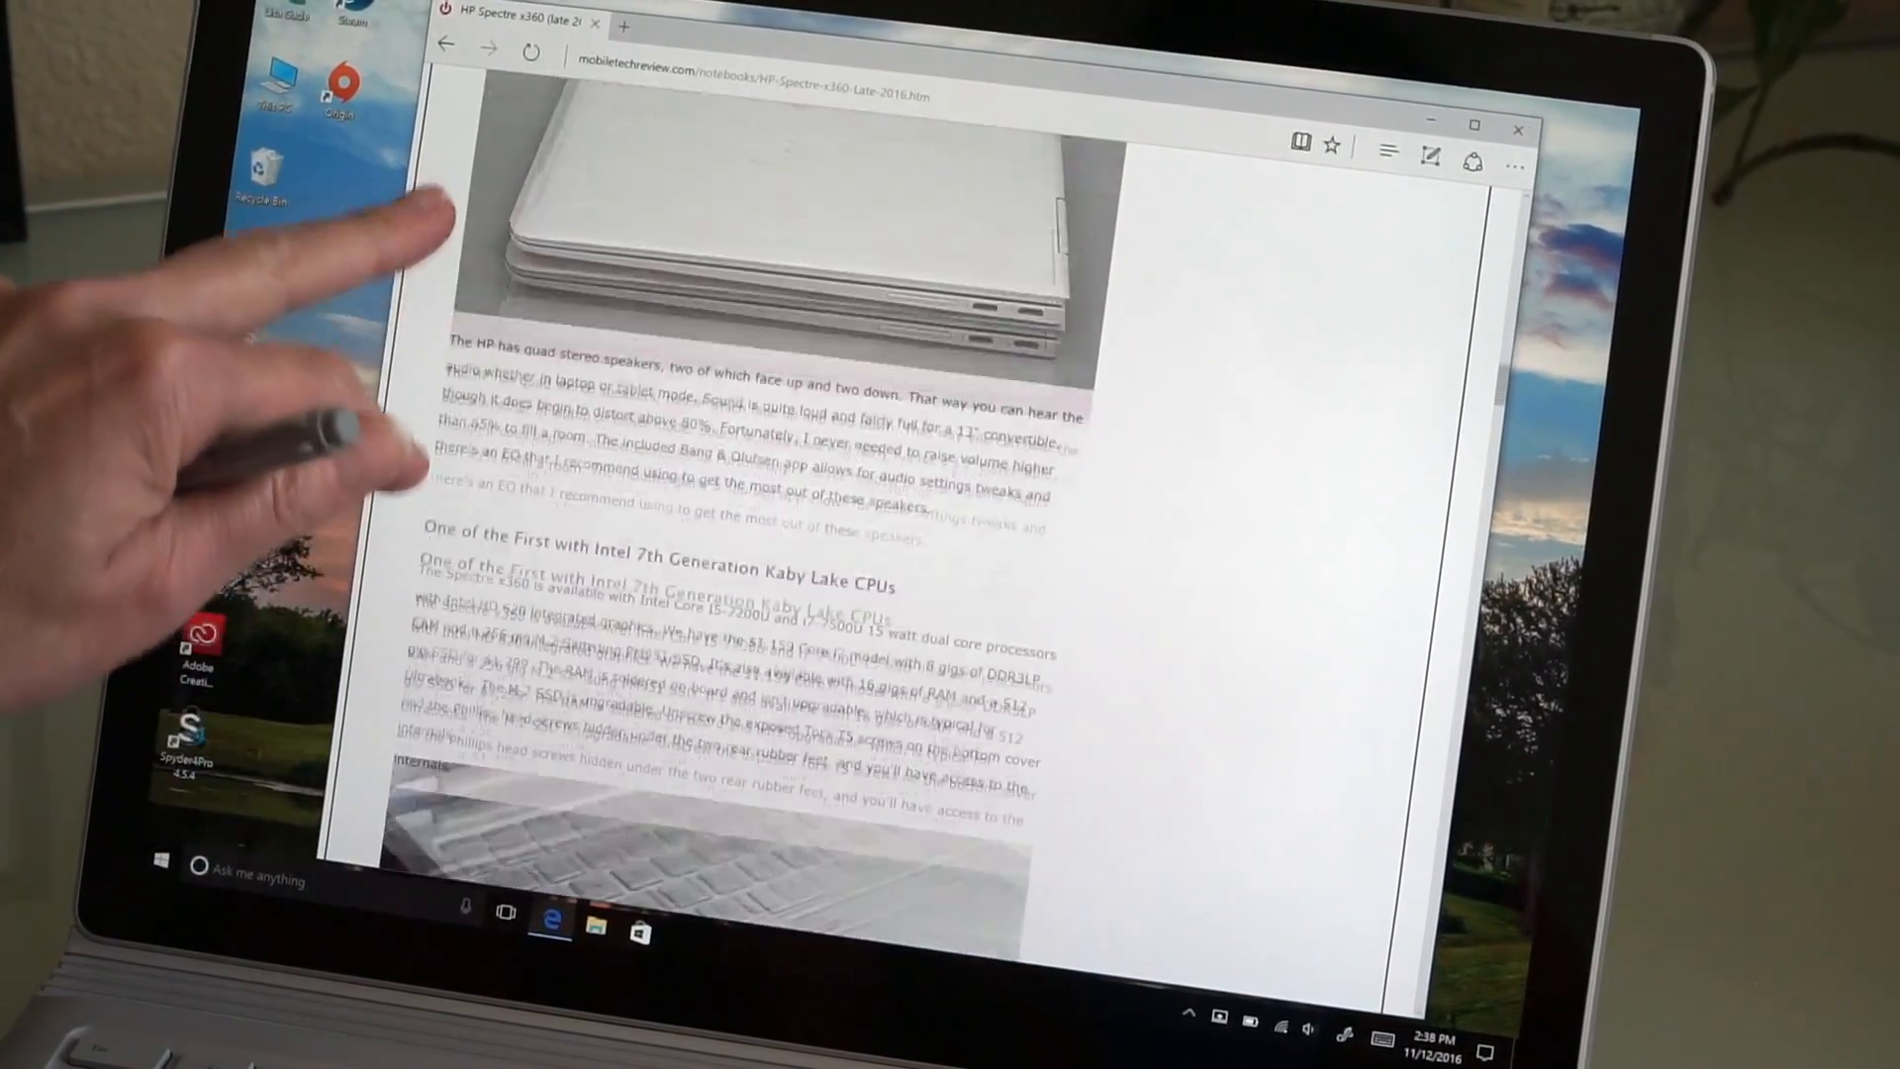
pyautogui.scroll(-3)
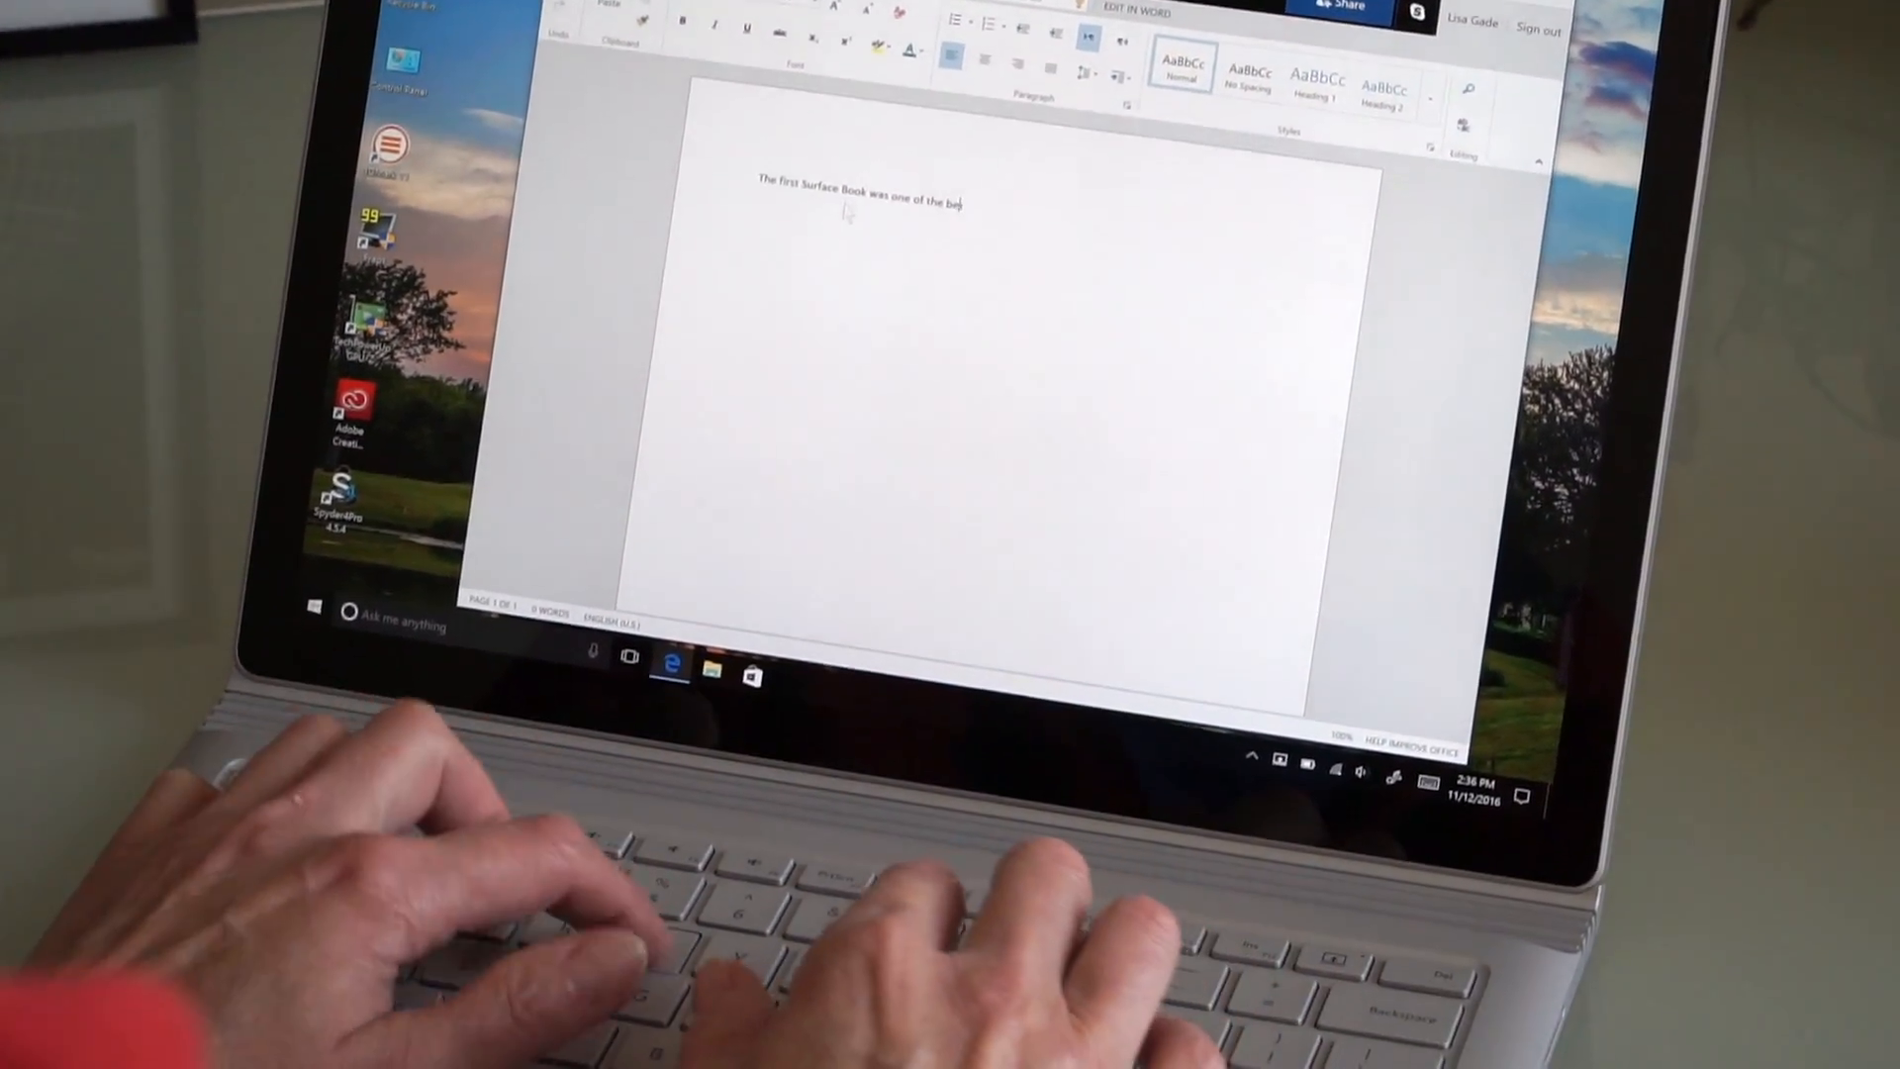
# Type the rest of the sentence, through 'best laptops money could buy', into Document 9
pyautogui.write('st laptops money could buy, and boy i')
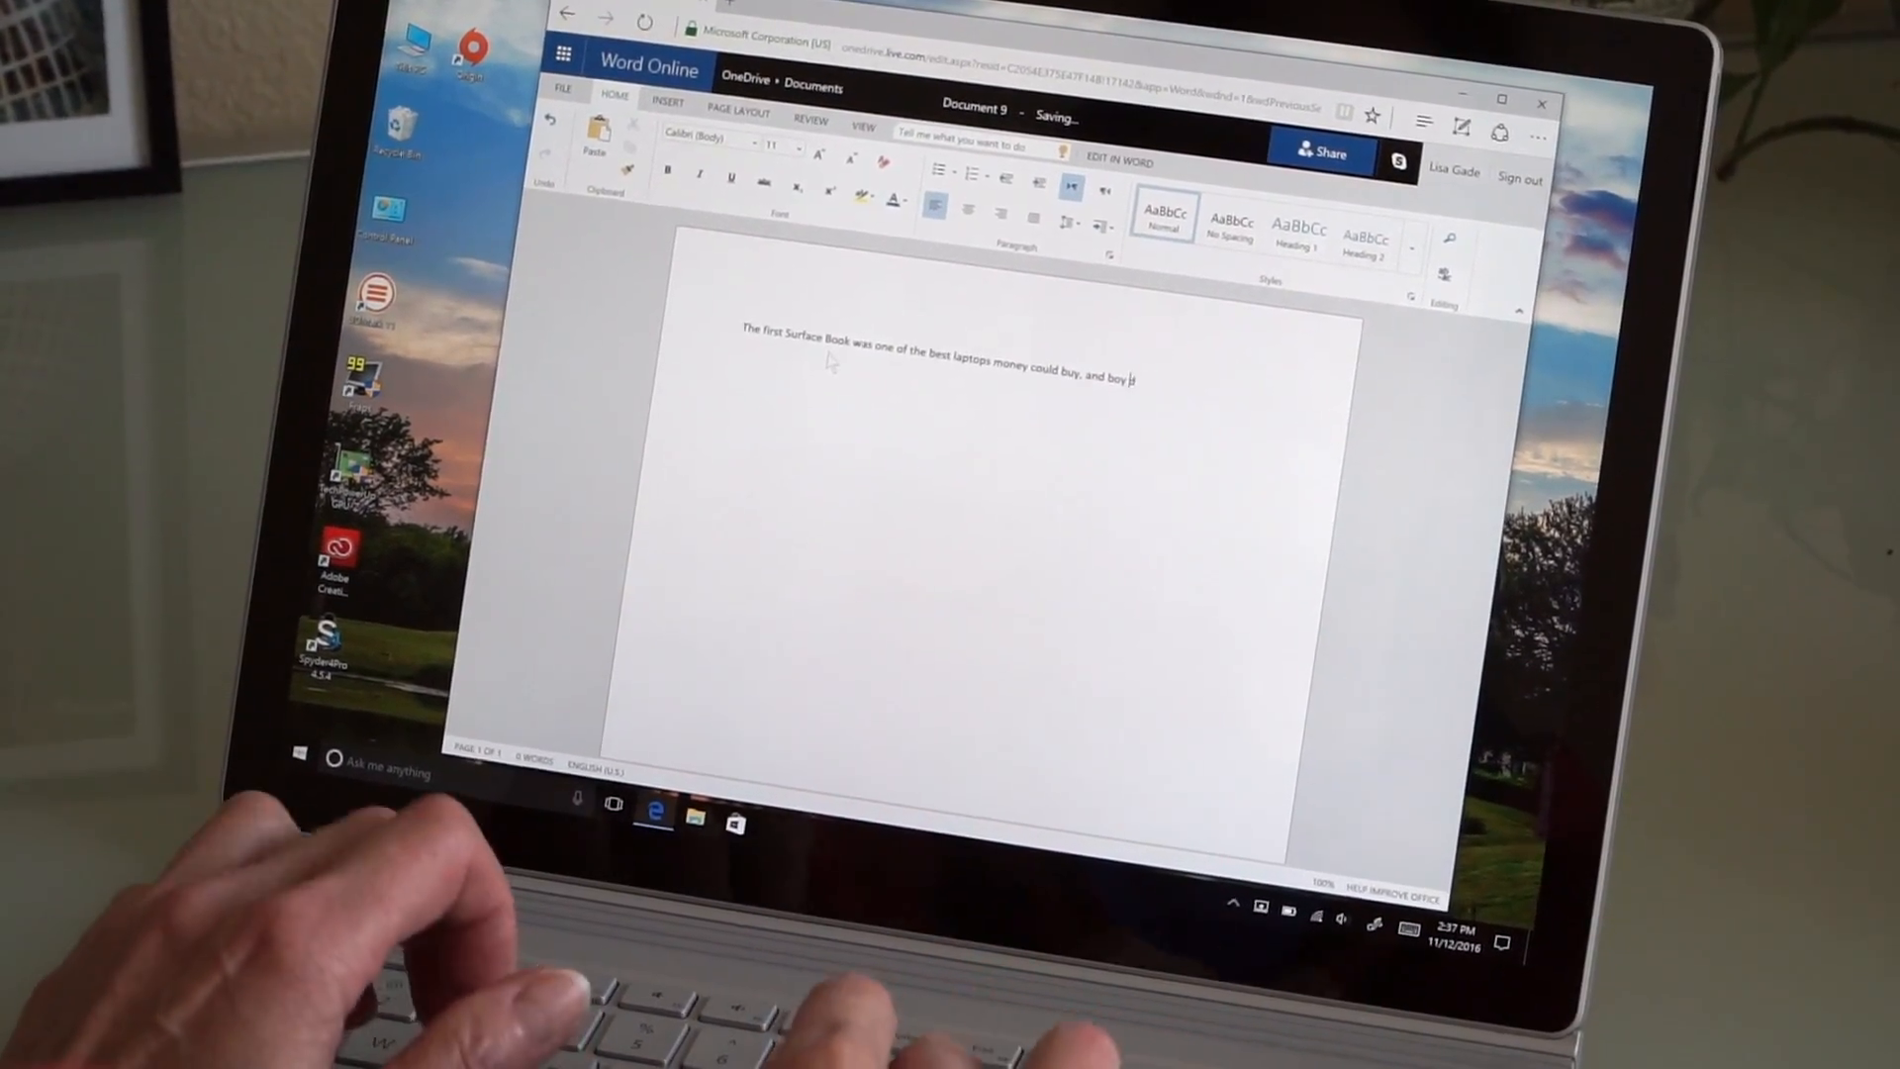
pyautogui.write('did it take a l')
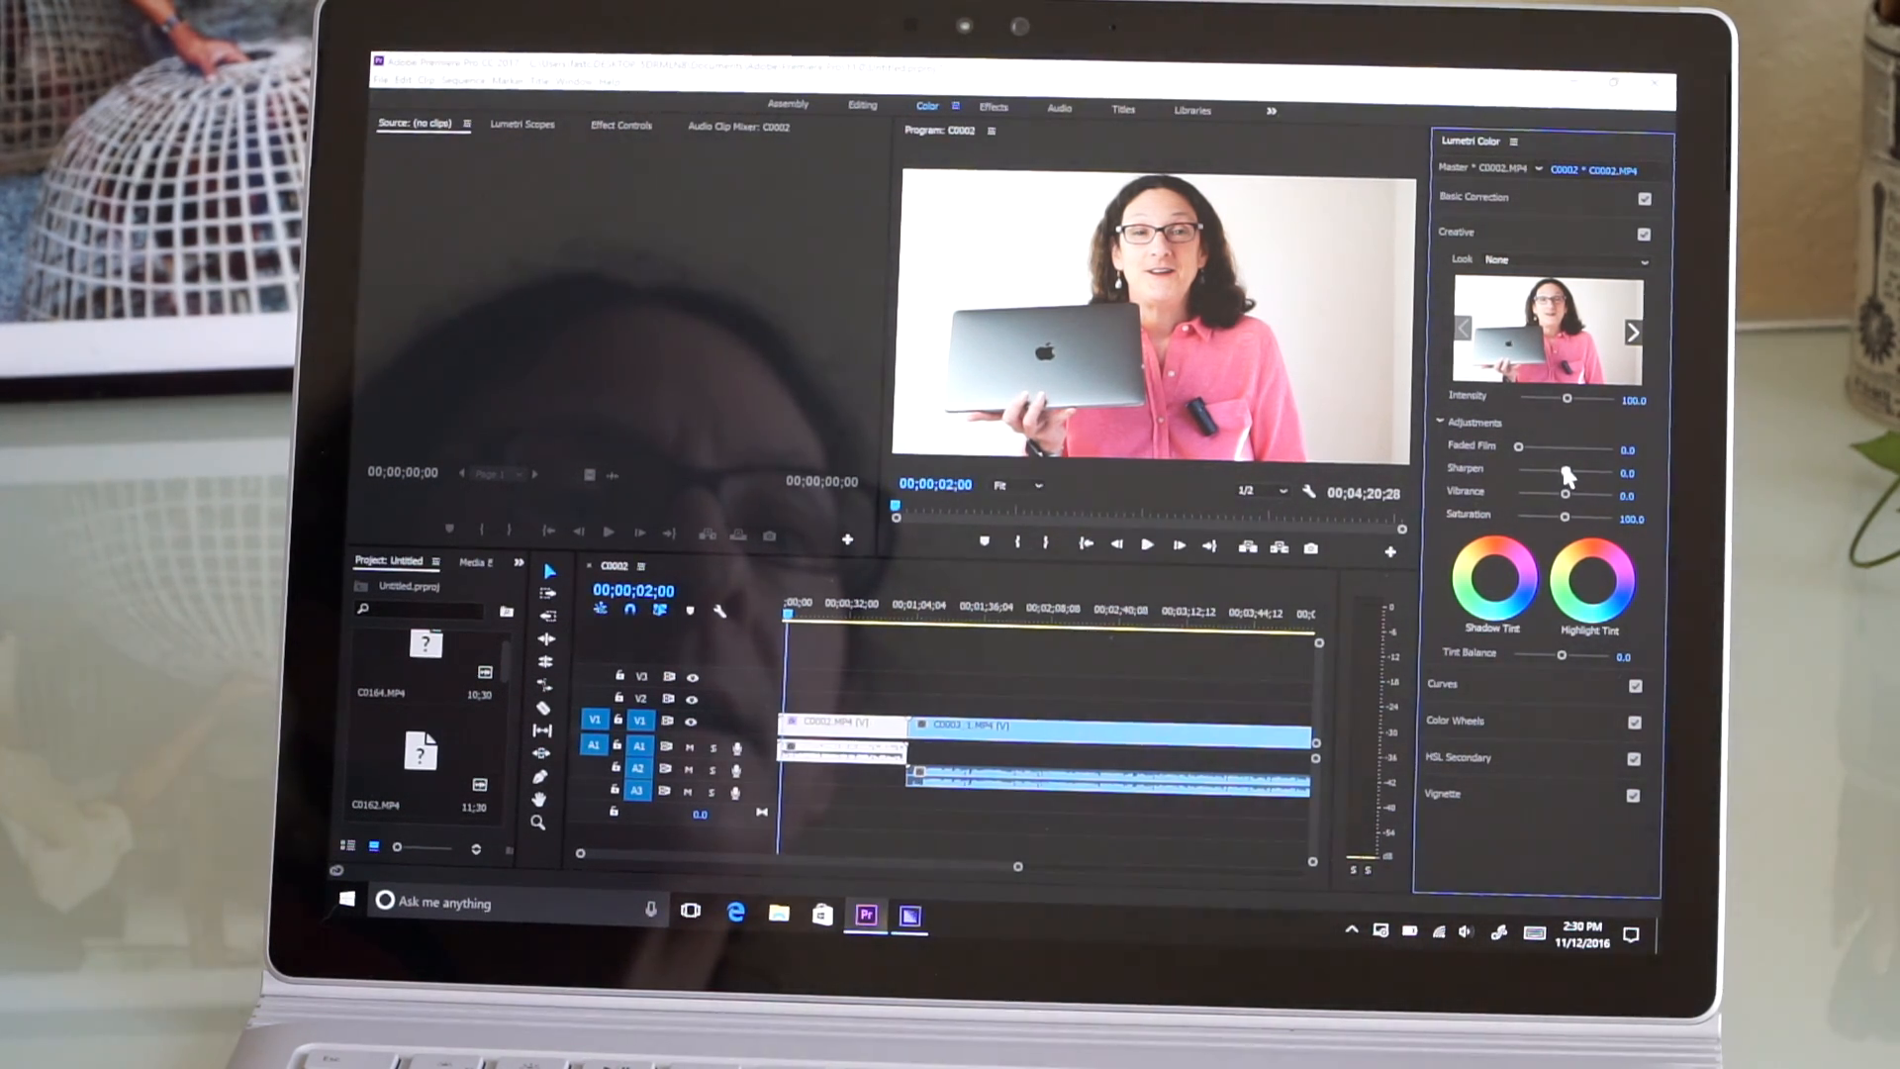
pyautogui.moveTo(1551, 473); pyautogui.dragTo(1570, 473)
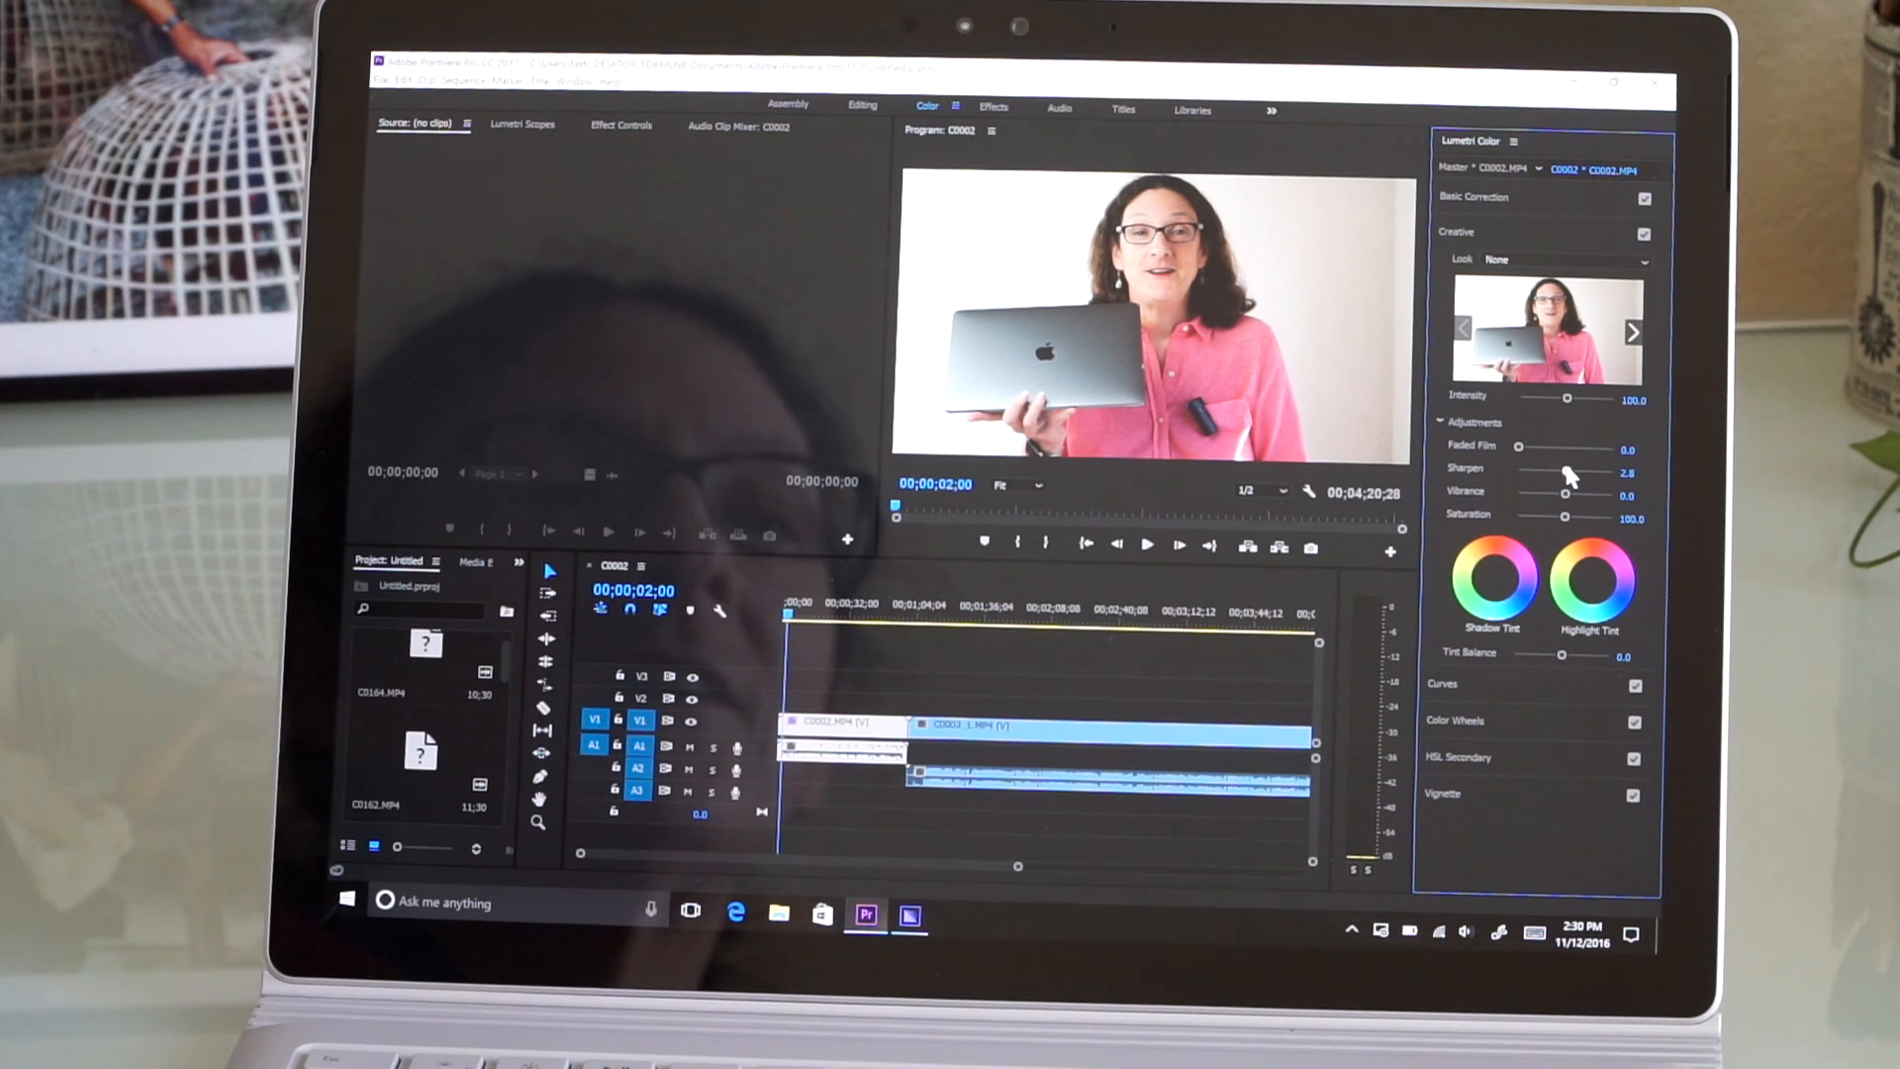
pyautogui.click(861, 108)
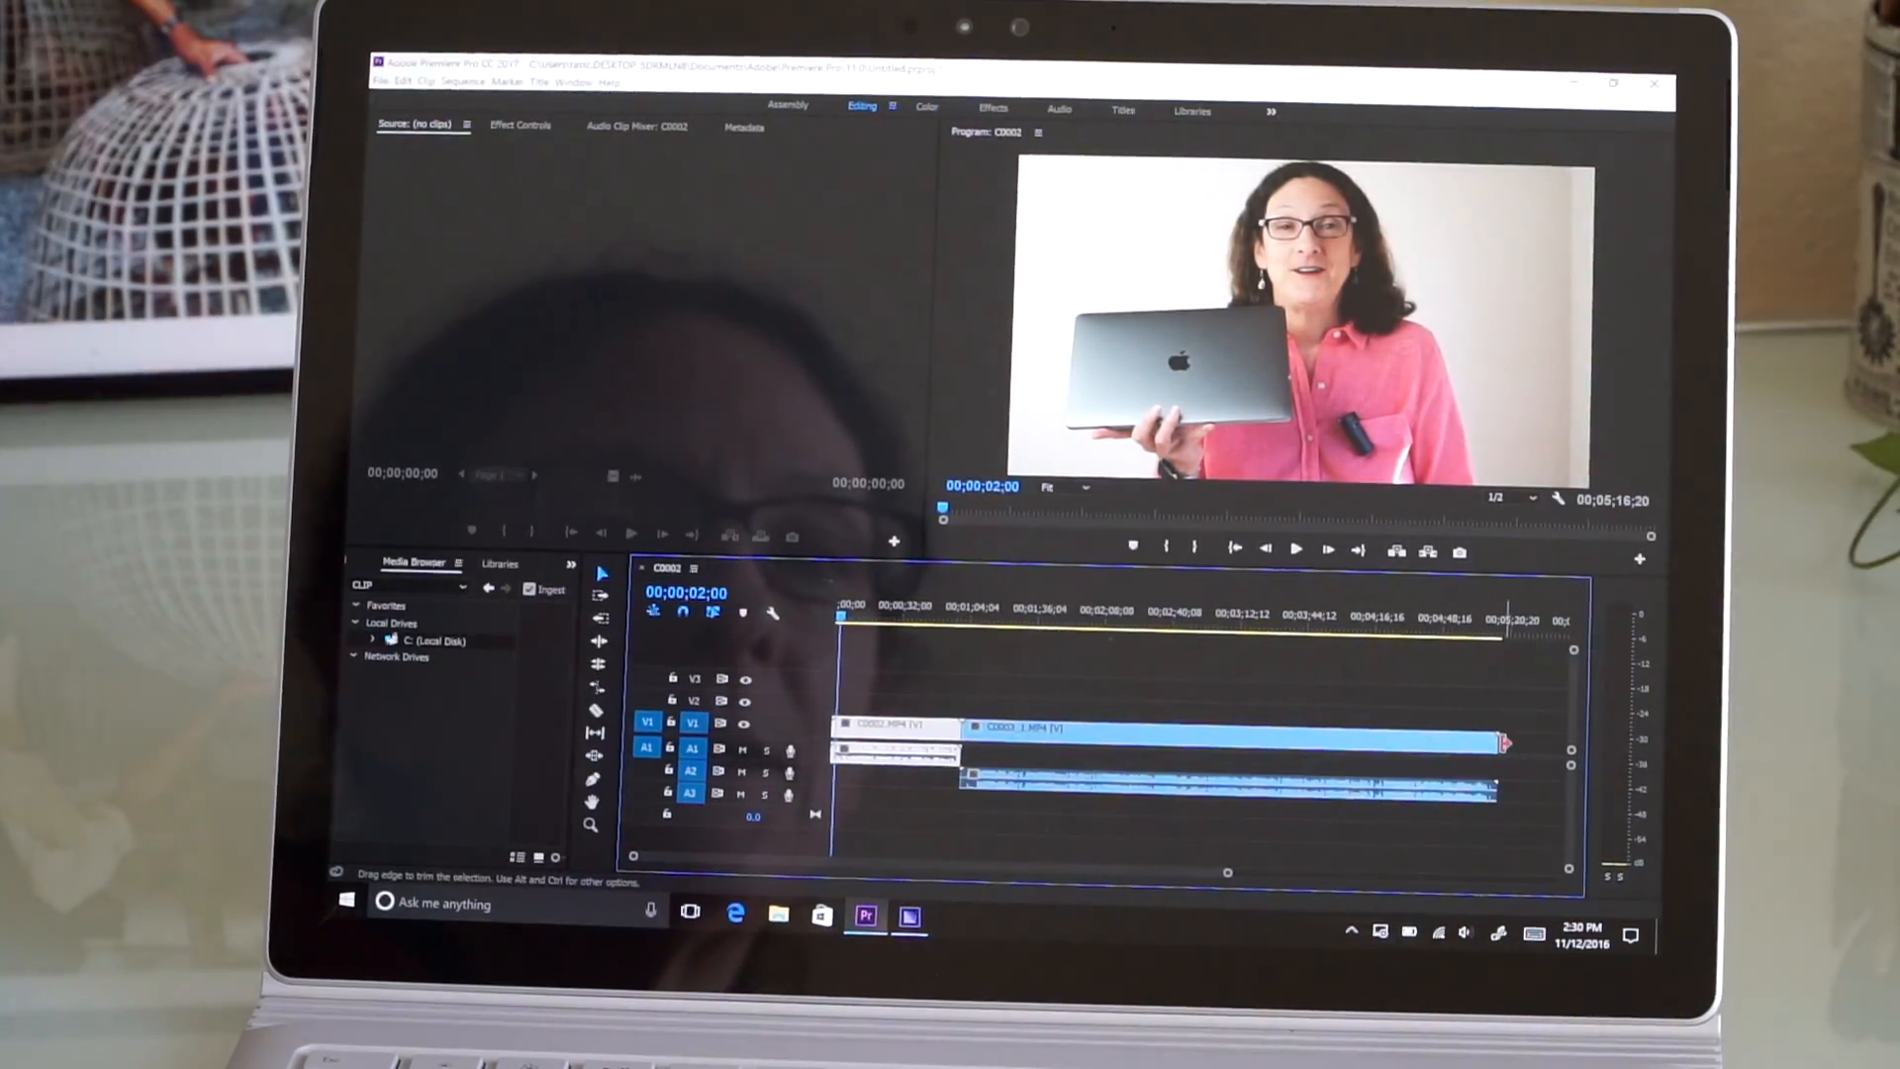
pyautogui.moveTo(1502, 745); pyautogui.dragTo(1388, 745)
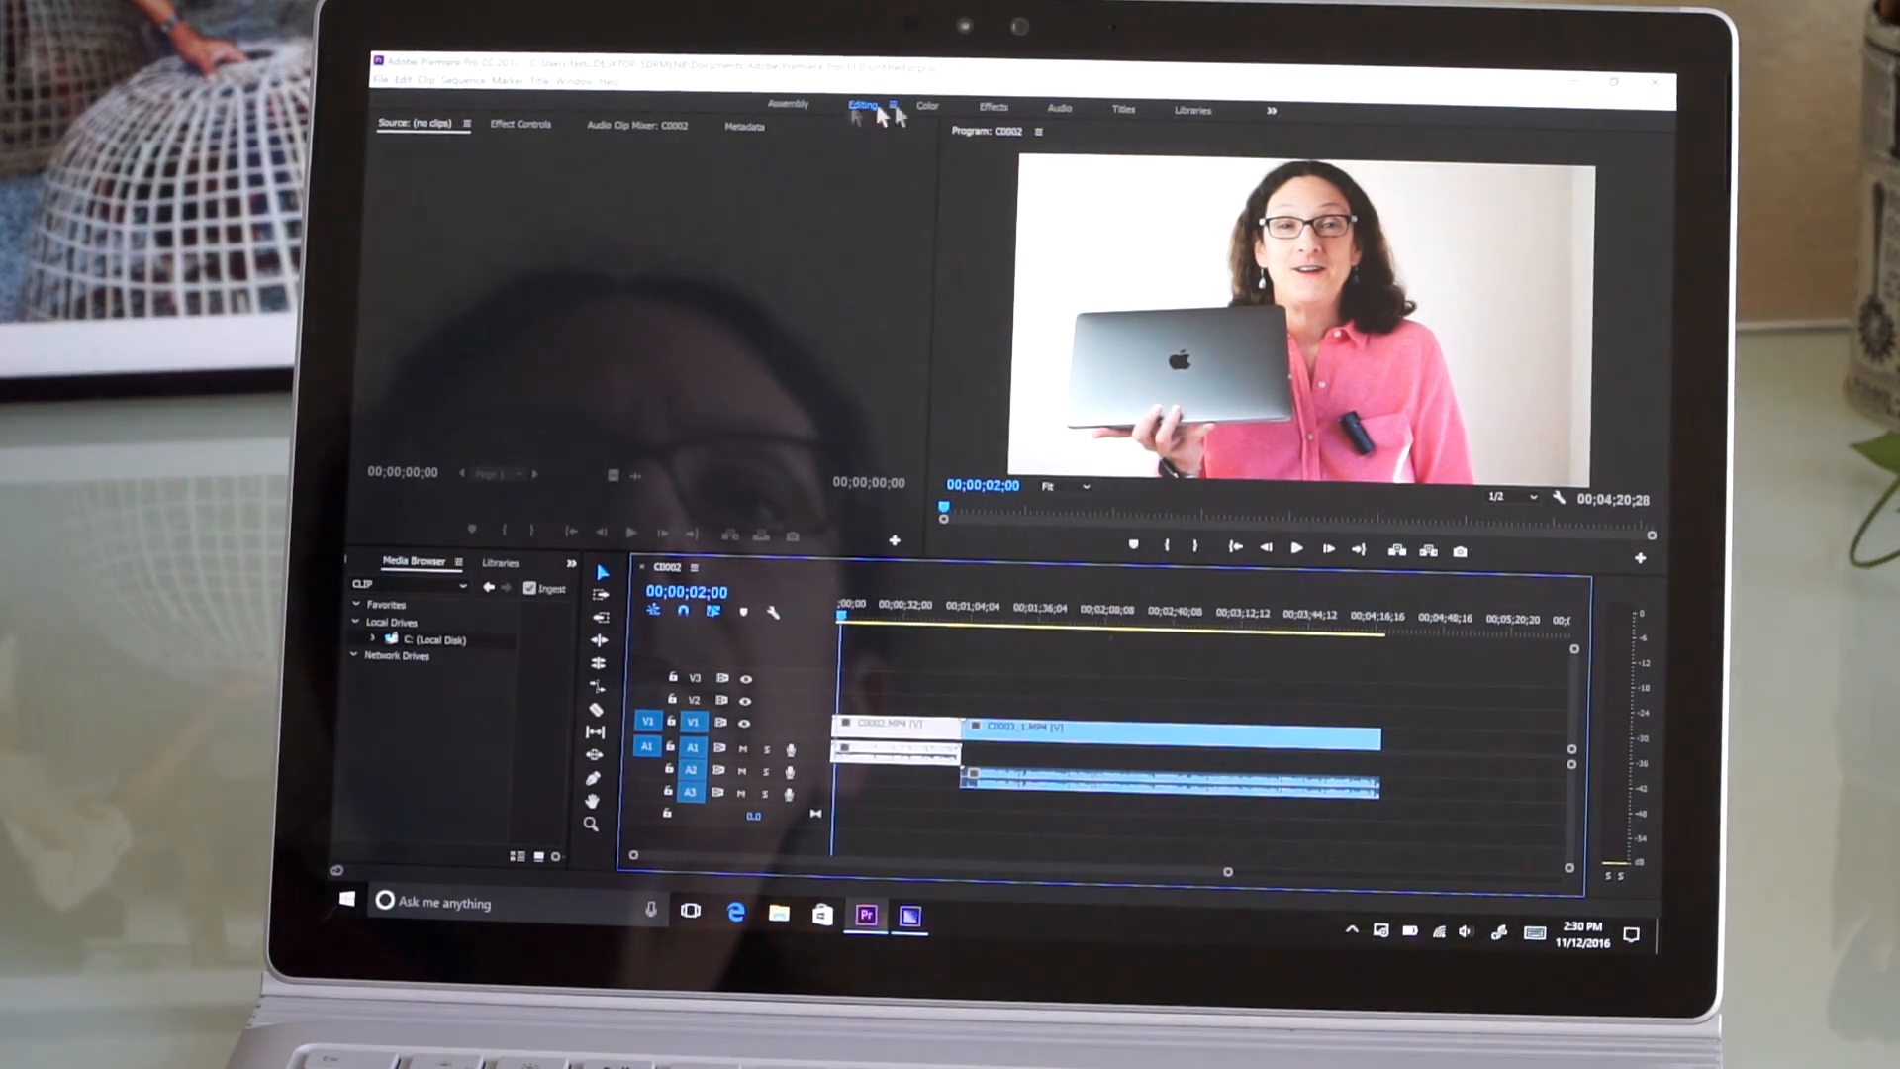
pyautogui.click(928, 106)
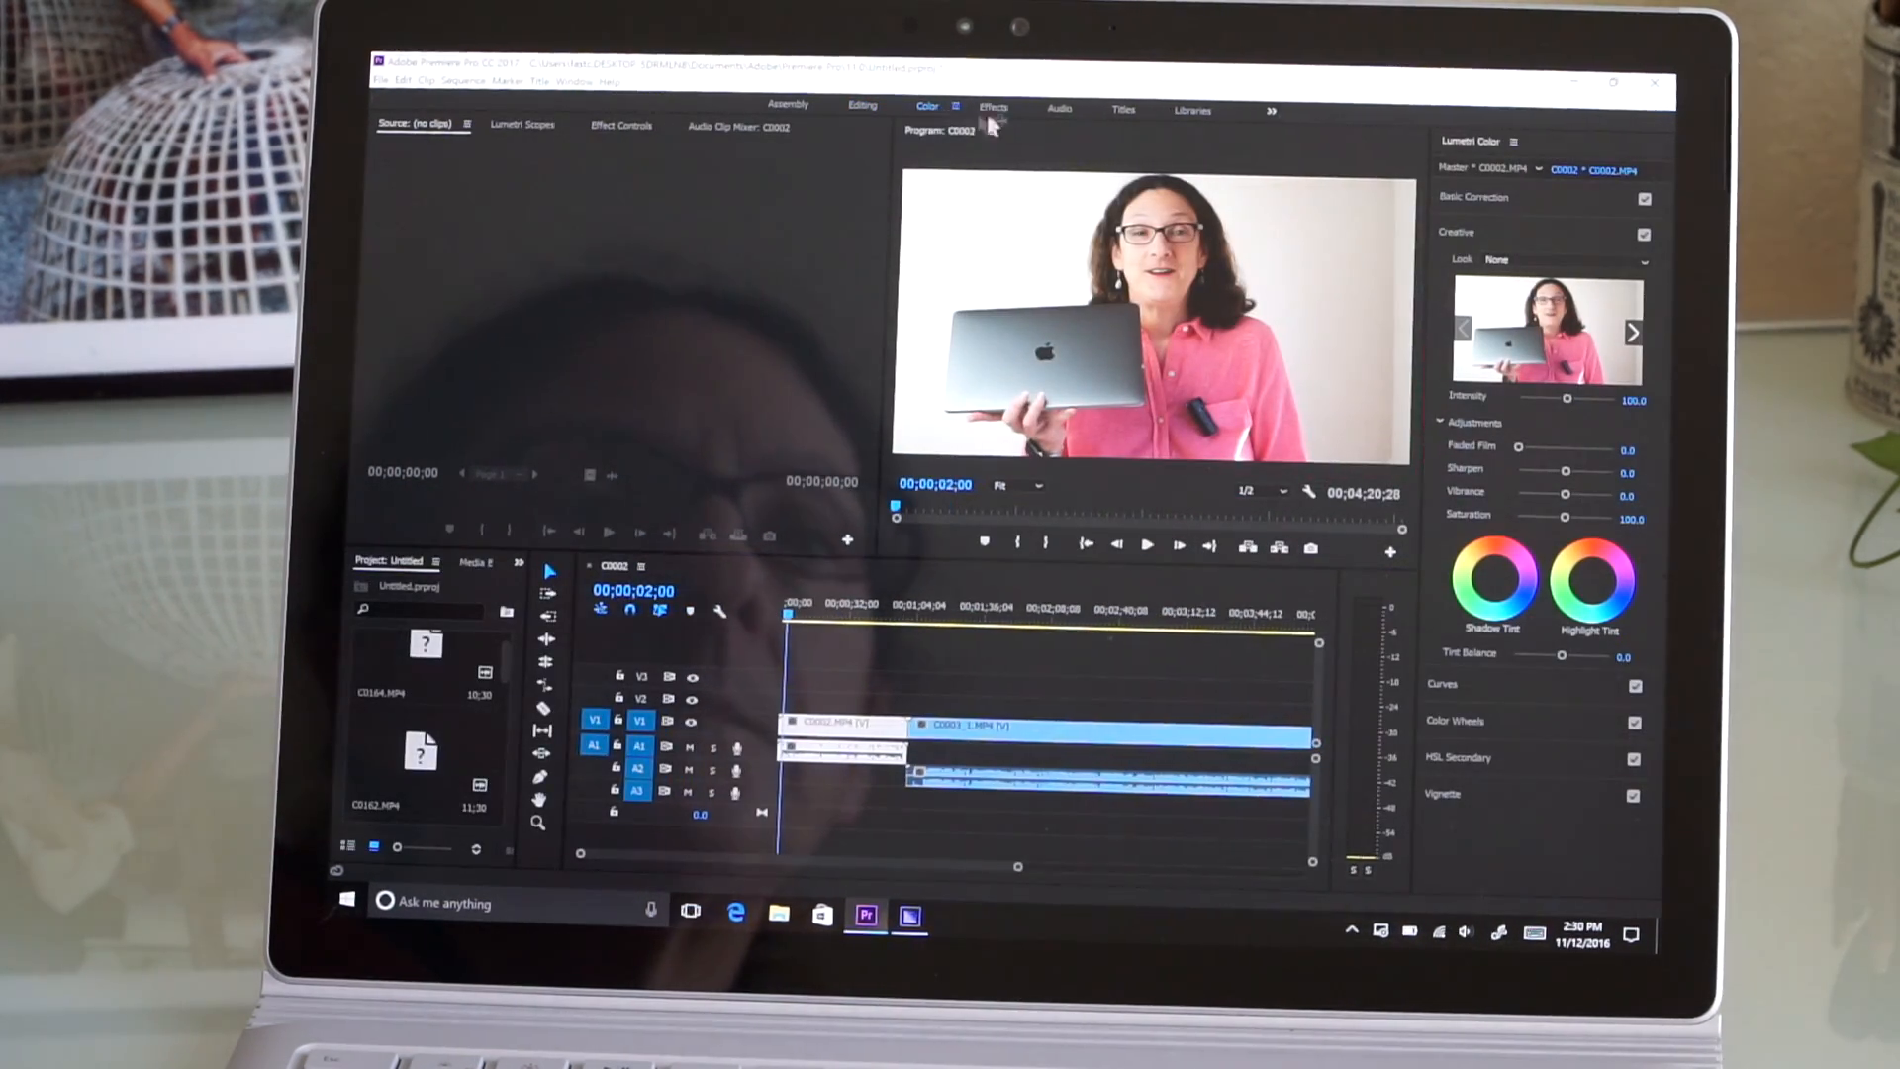